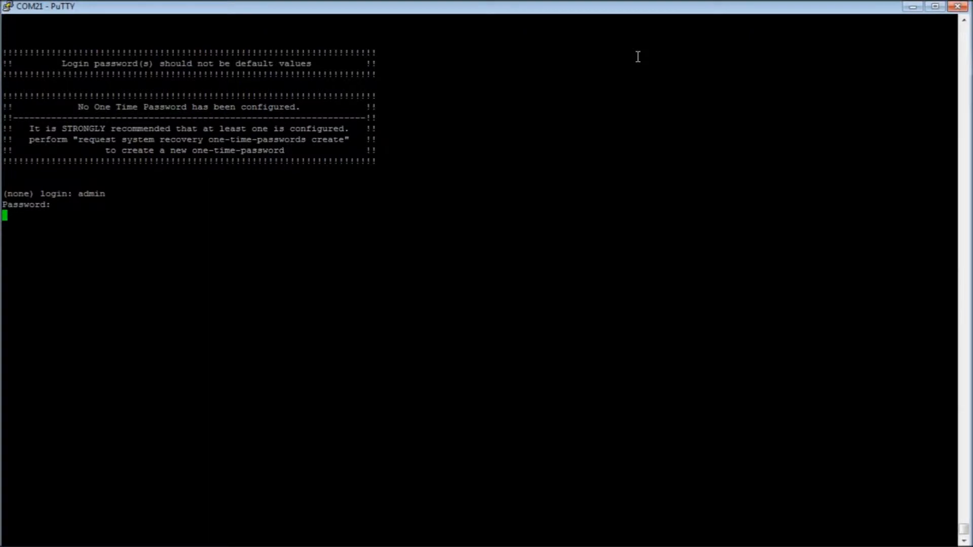
# Enter private configuration mode with 'conf' after logging in as admin
pyautogui.write('conf')
pyautogui.write('set')
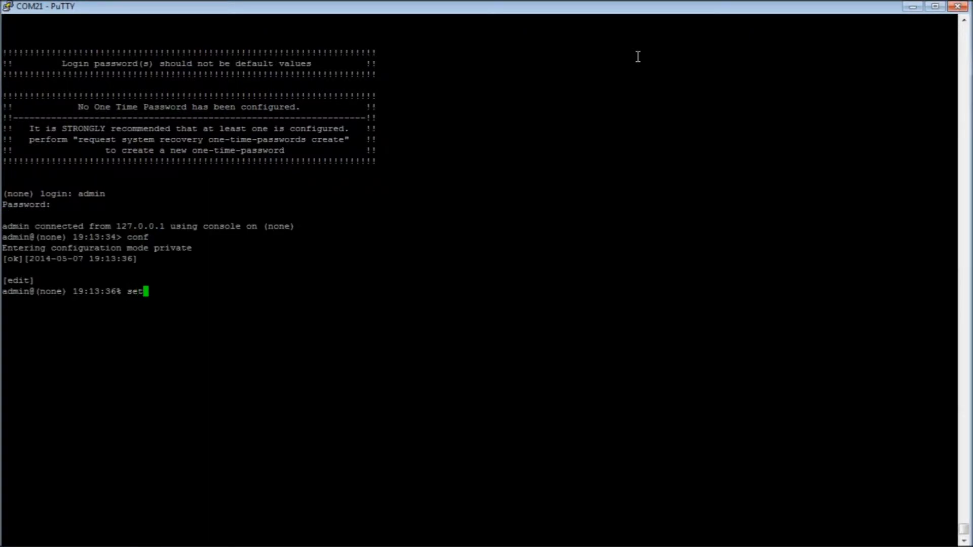
# Define GOOSE-Classifier with GOOSE-Match matching ethernet ether-type protocol goose
pyautogui.write('services qos')
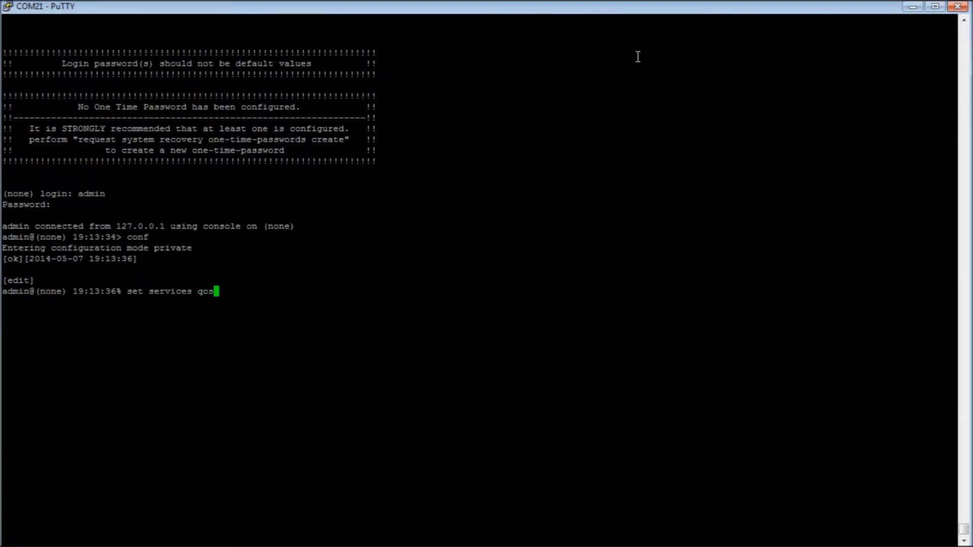
pyautogui.write('classifier')
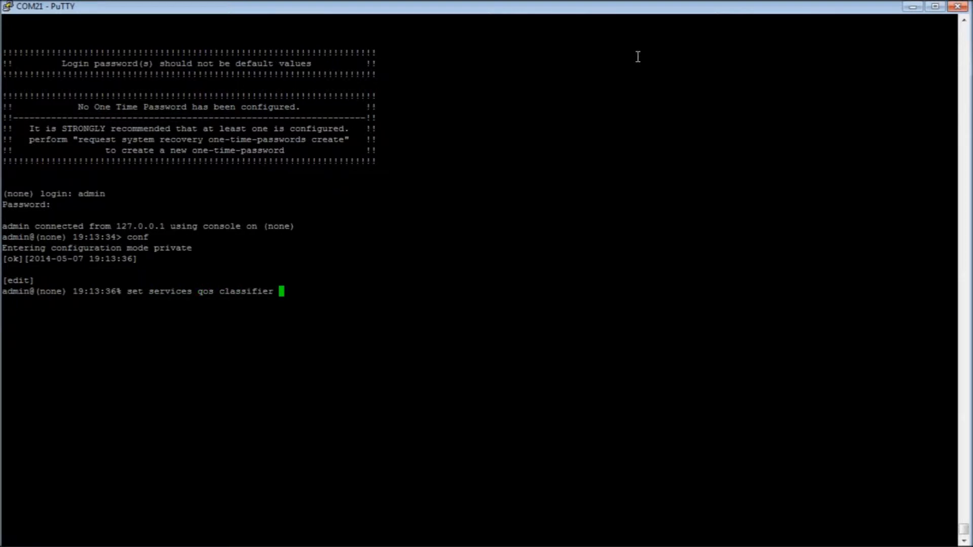
pyautogui.write('GOOSE-C1')
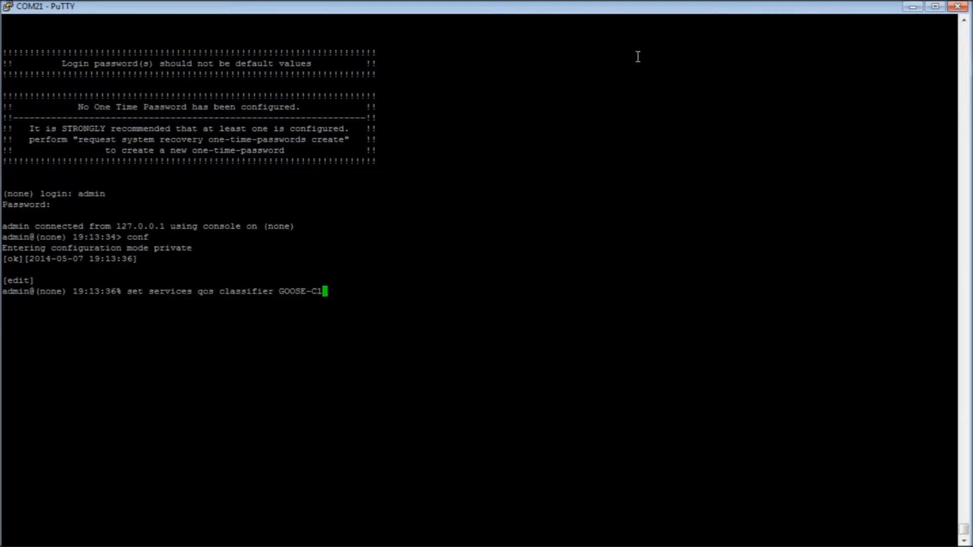
pyautogui.write('assifier')
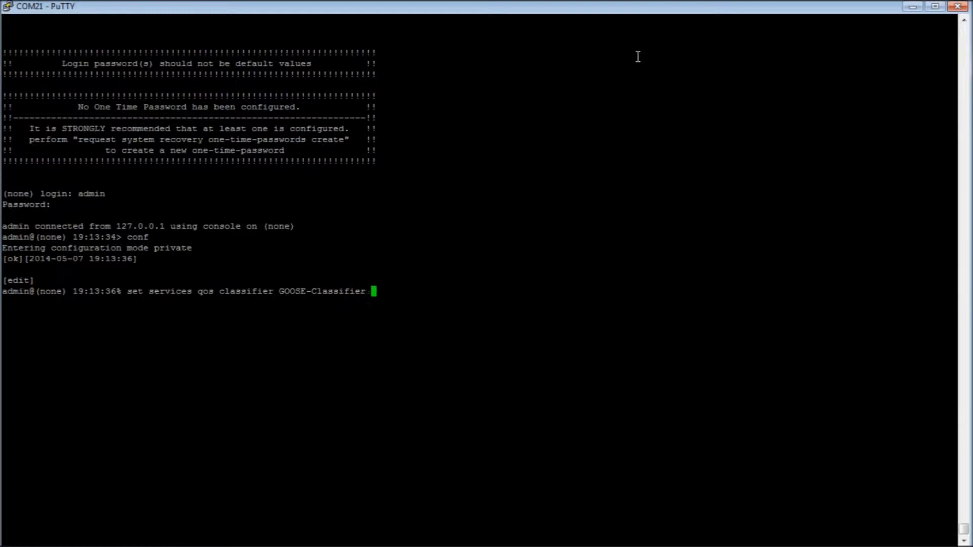
pyautogui.write('match')
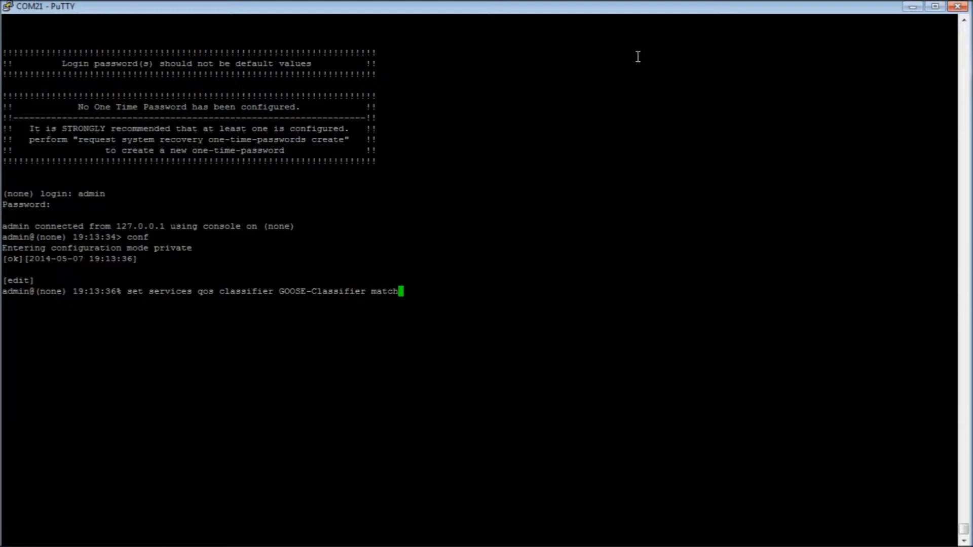
pyautogui.write('GOOSE-M')
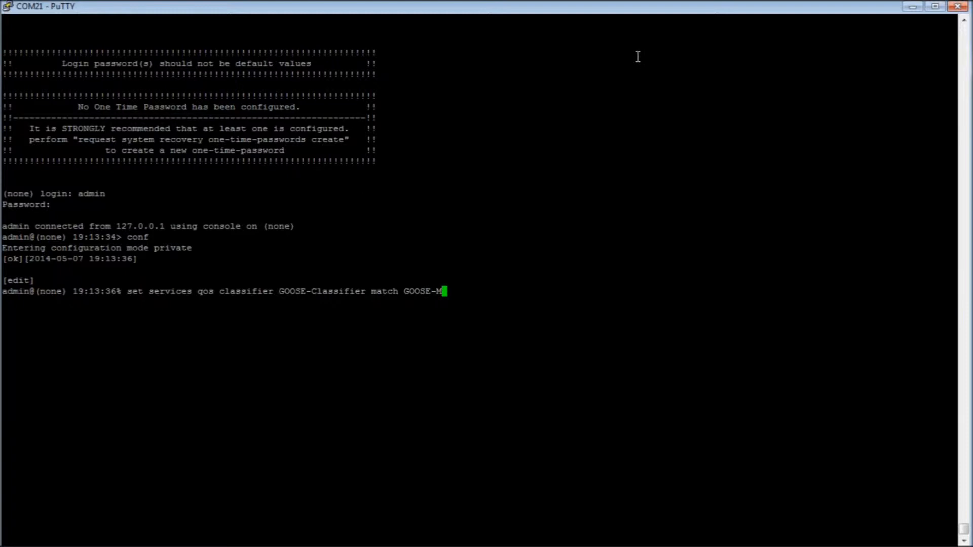
pyautogui.write('atch e')
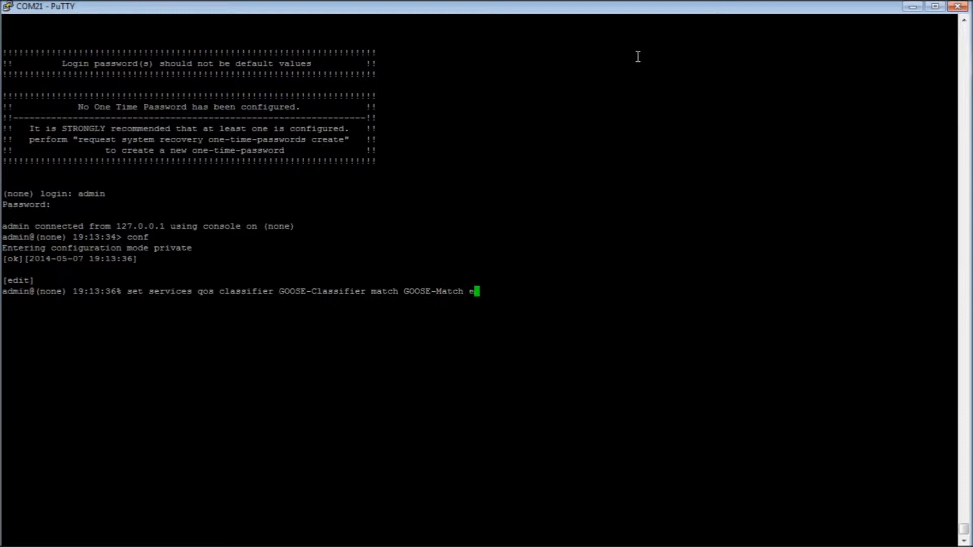
pyautogui.write('thernet ether-type protocol goose')
pyautogui.write('set services q')
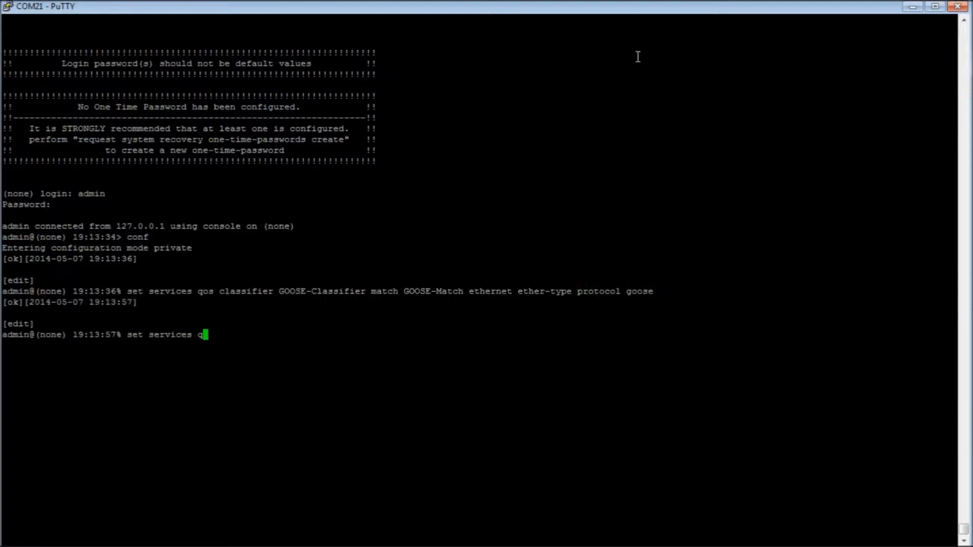
# Define VLAN101-Classifier with VLAN101-Match matching ethernet ether-type protocol vlan
pyautogui.write('os classifier')
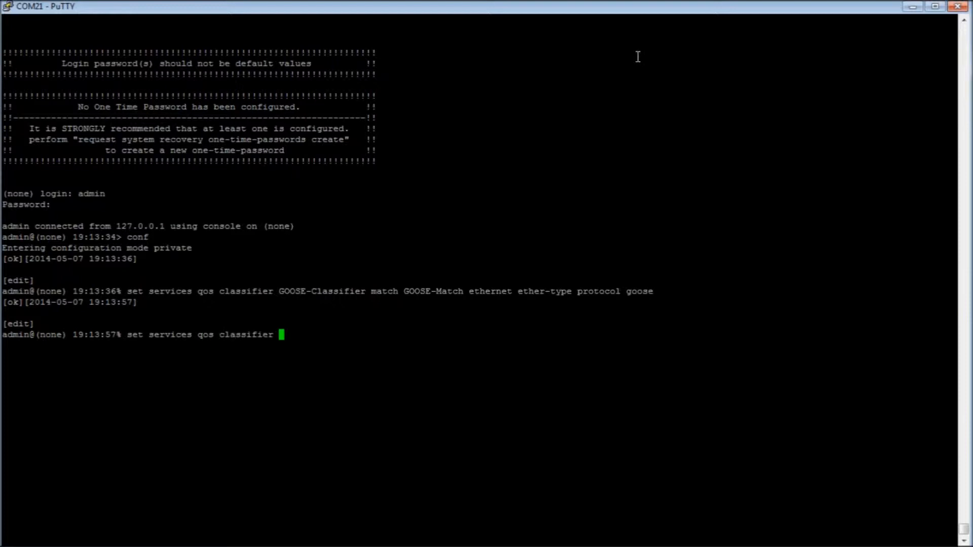
pyautogui.write('VLAN101')
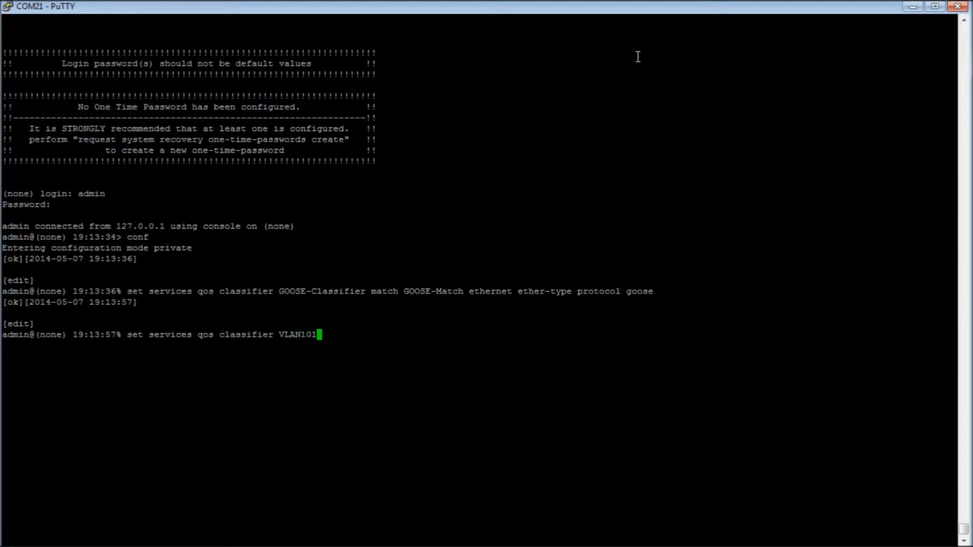
pyautogui.write('-C')
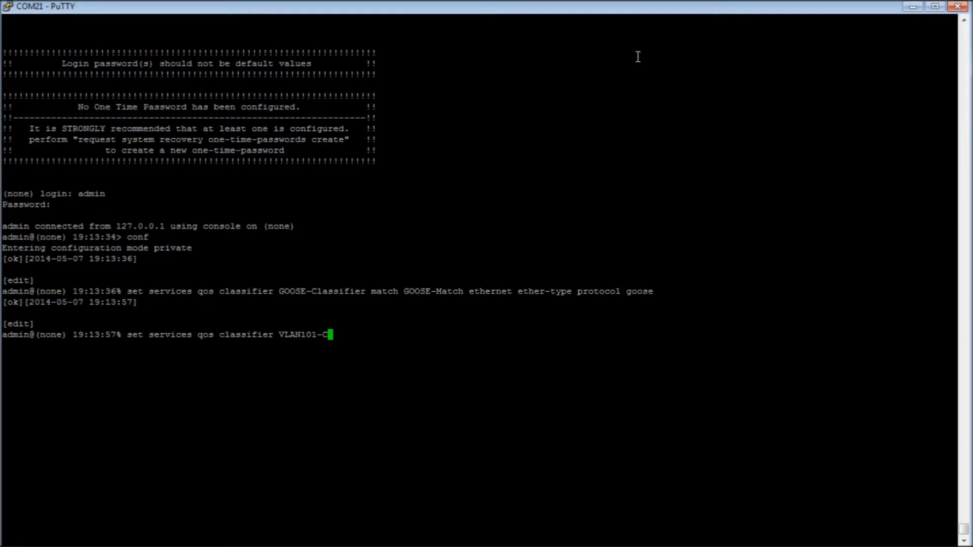
pyautogui.write('lassifier m')
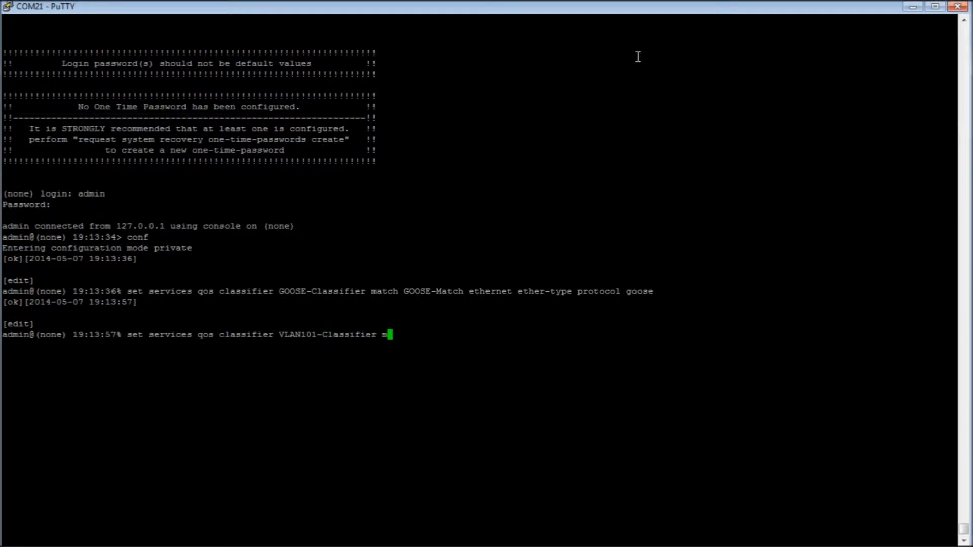
pyautogui.write('atch VLA')
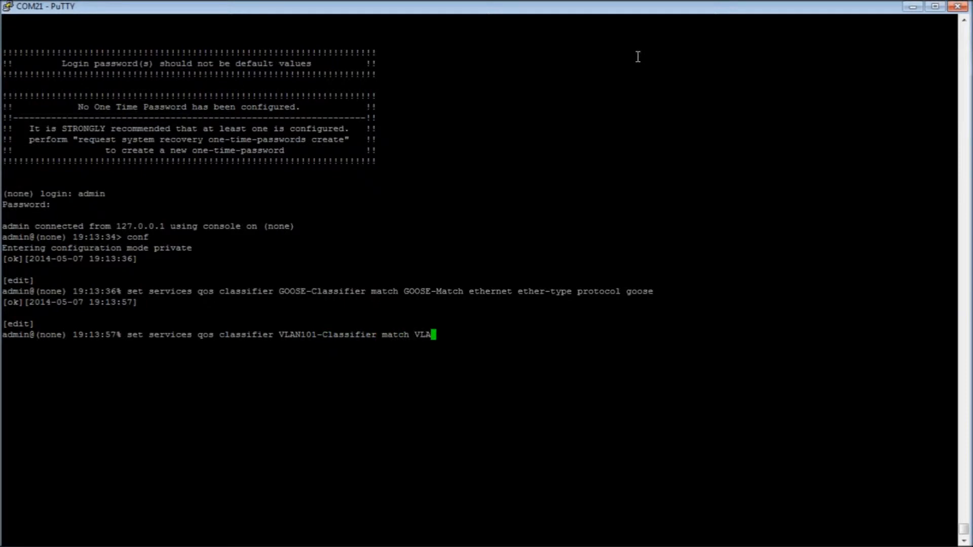
pyautogui.write('N101-Match eth')
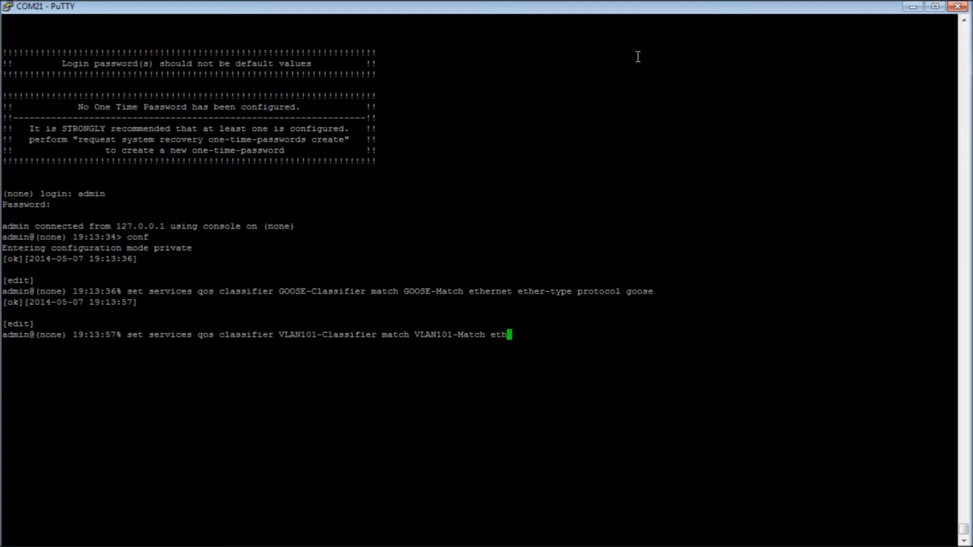
pyautogui.write('ernet et')
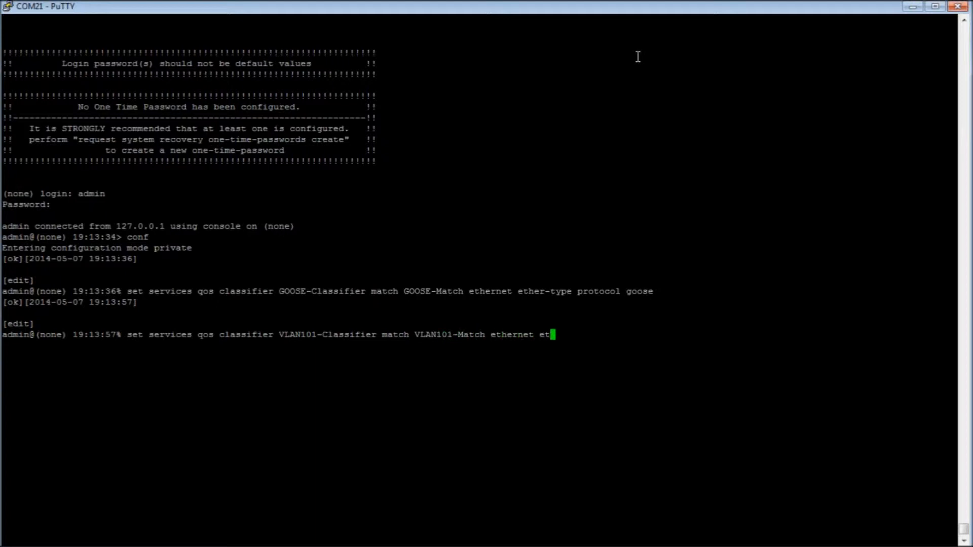
pyautogui.write('her-type protocol vlan')
pyautogui.write('s')
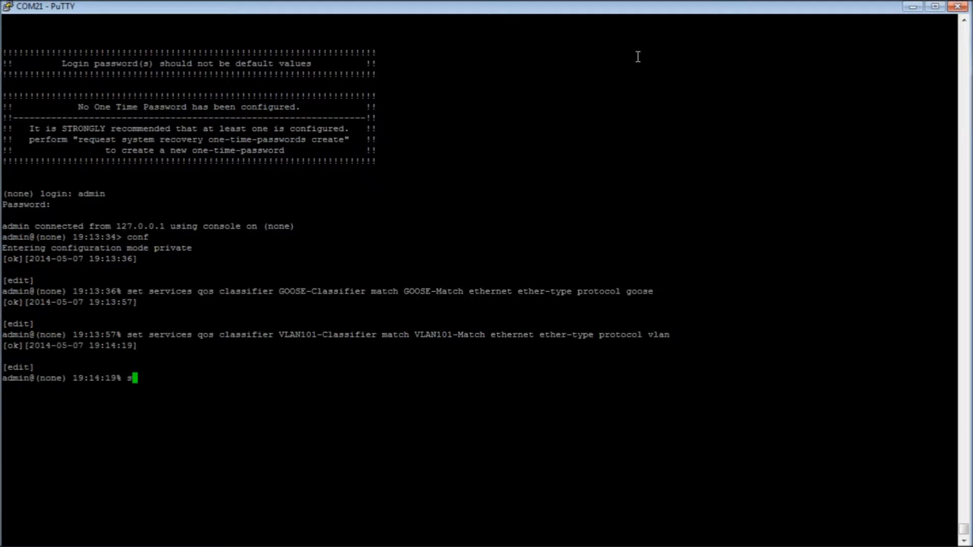
# Add vlan-id 101 to the VLAN101-Match rule of VLAN101-Classifier
pyautogui.write('et services')
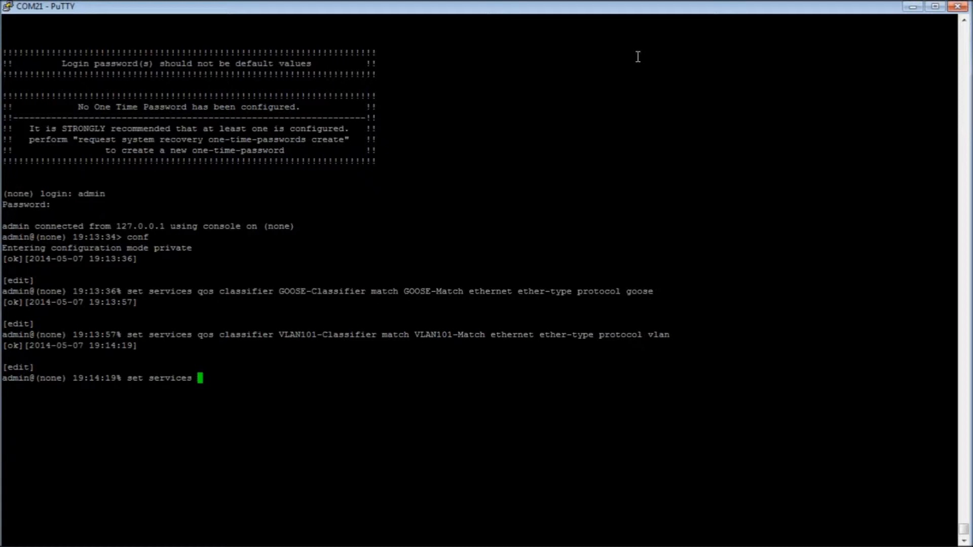
pyautogui.write('qos classifier VLAN101-Classifier')
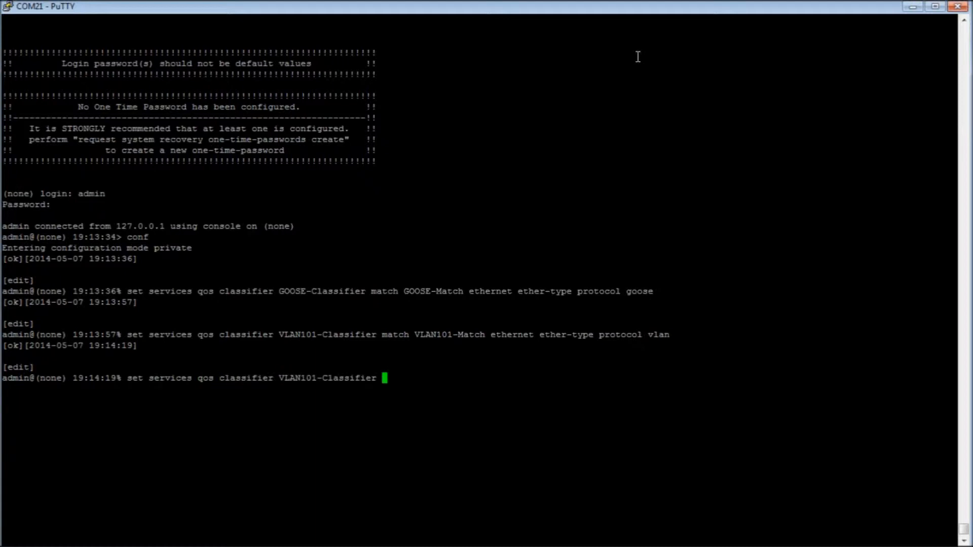
pyautogui.write('match')
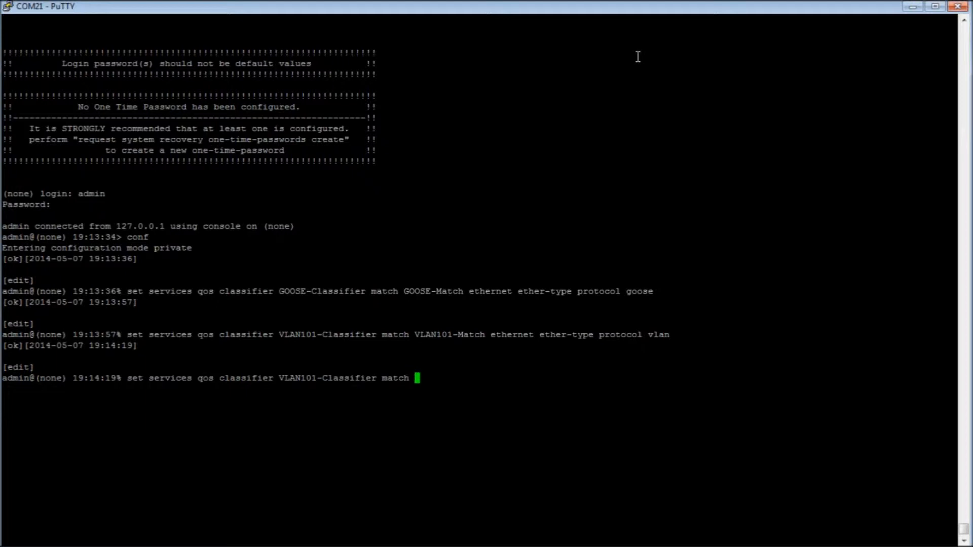
pyautogui.write('VLAN101-Match')
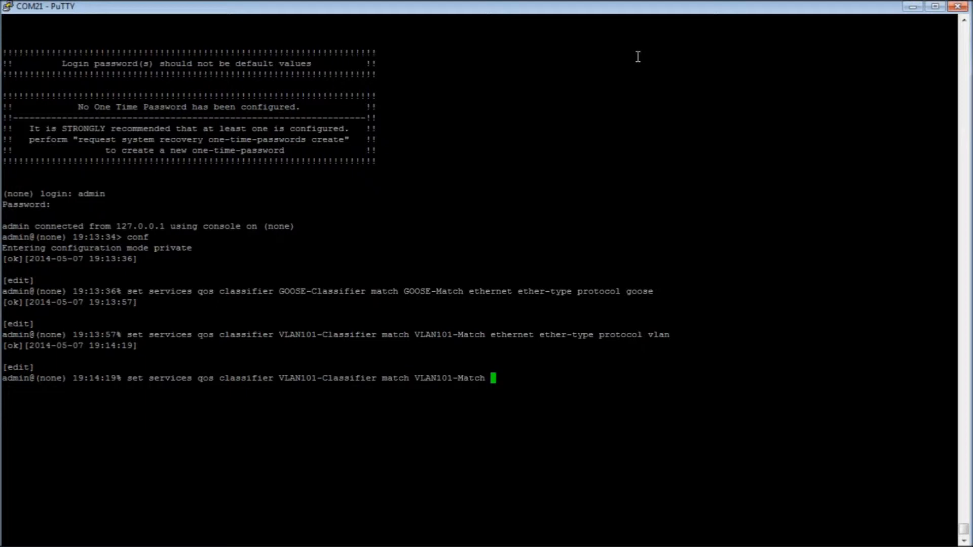
pyautogui.write('ethernet')
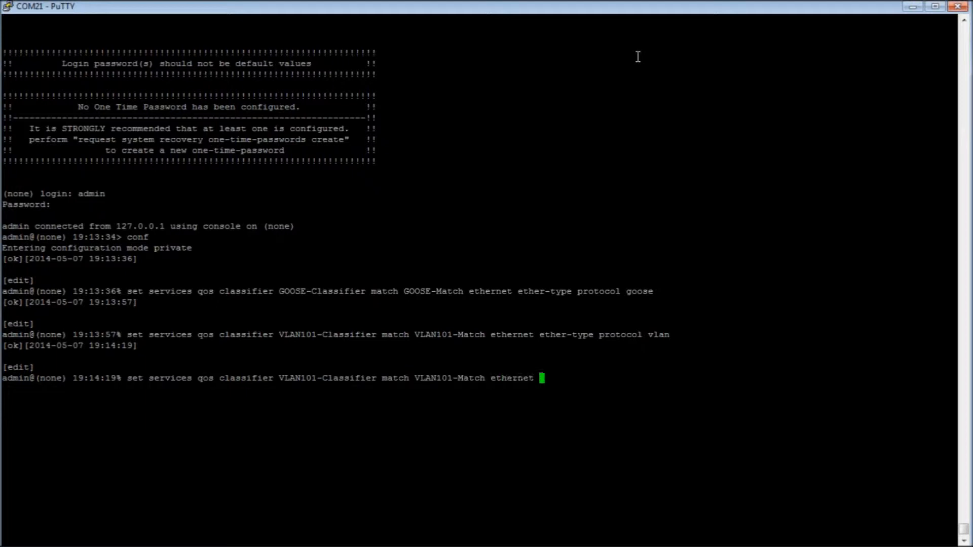
pyautogui.write('vlan-id id 101')
pyautogui.write('set services')
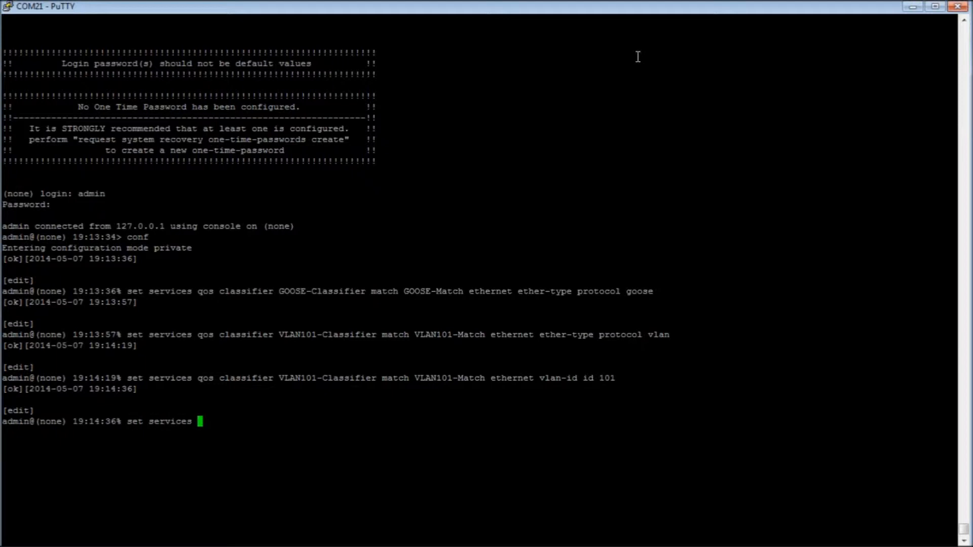
# Define FTP-Classifier with FTP-Match matching ipv4 protocol assigned-number tcp
pyautogui.write('qos')
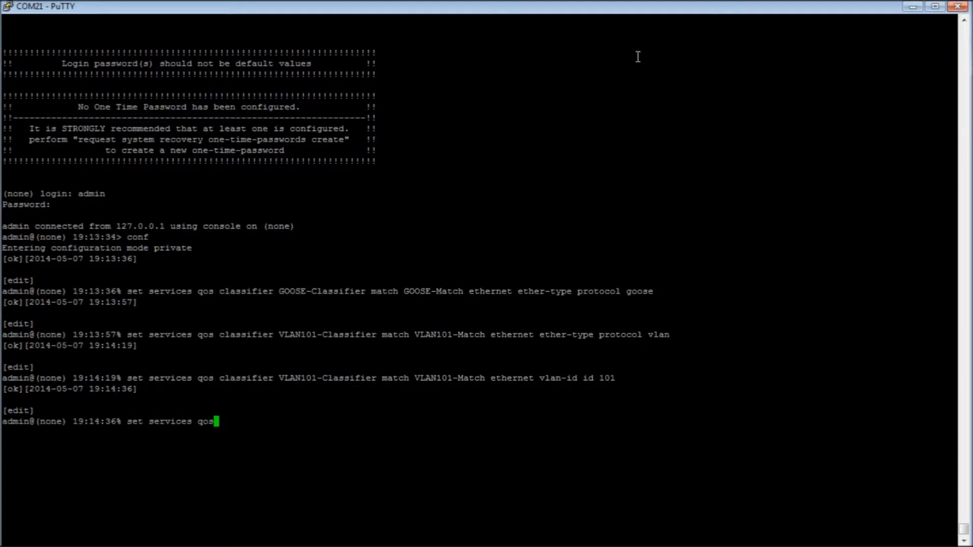
pyautogui.write('classifier')
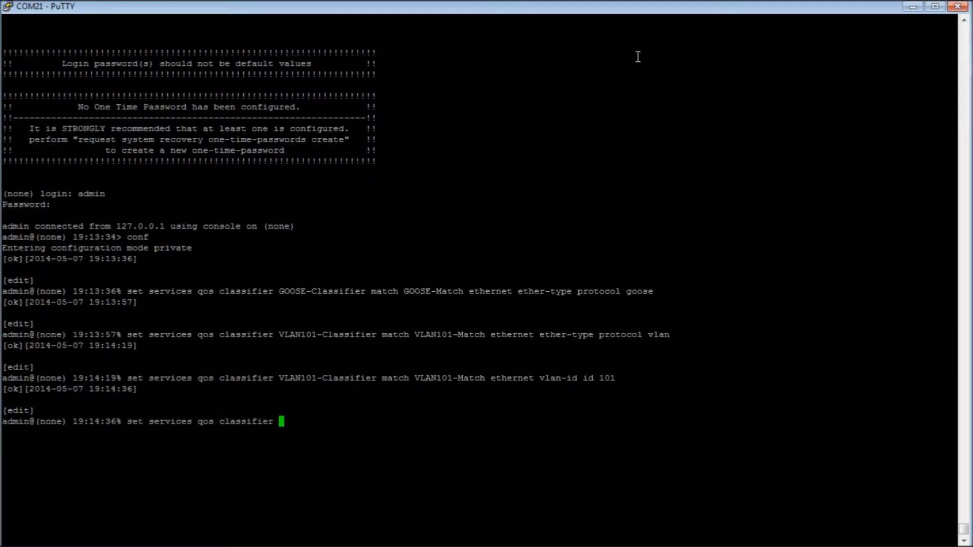
pyautogui.write('FTP-Claa')
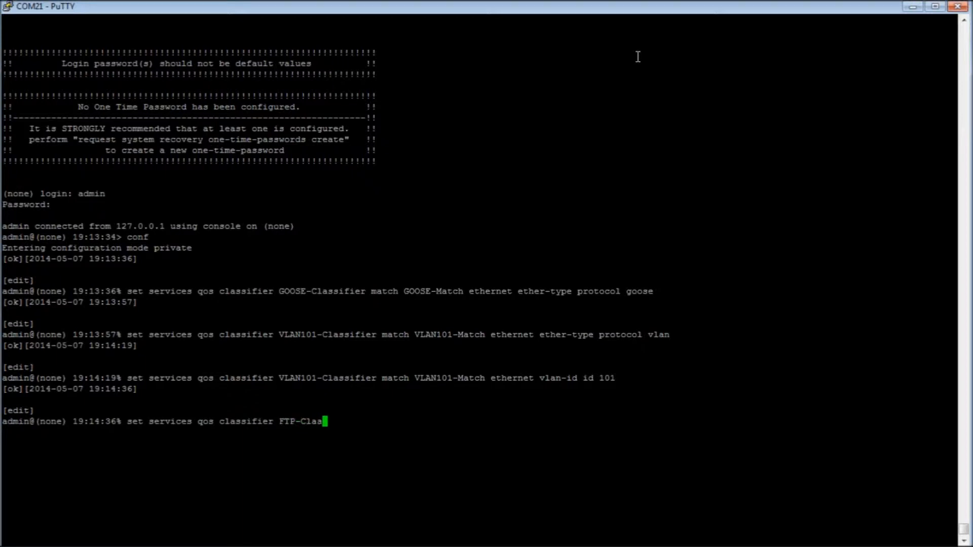
pyautogui.write('ssifier match FT')
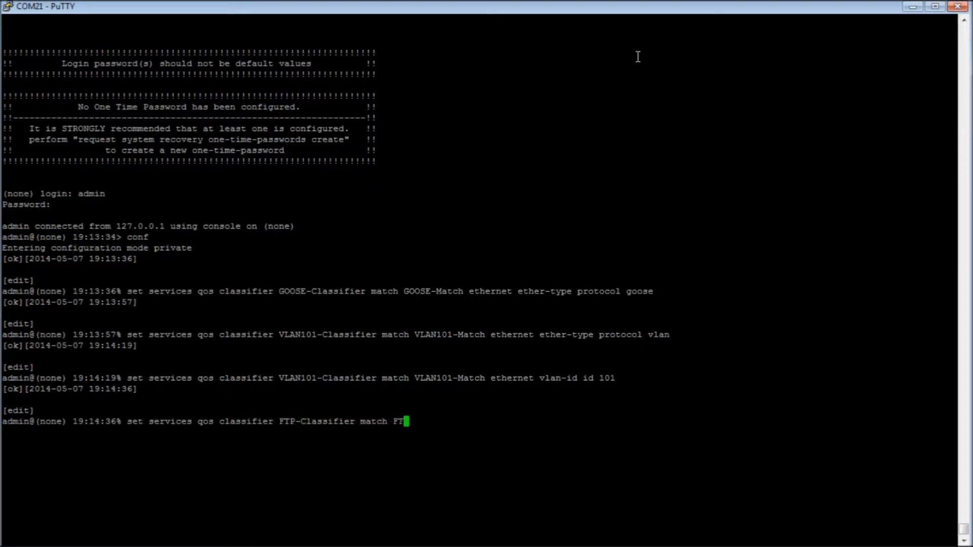
pyautogui.write('P-Match')
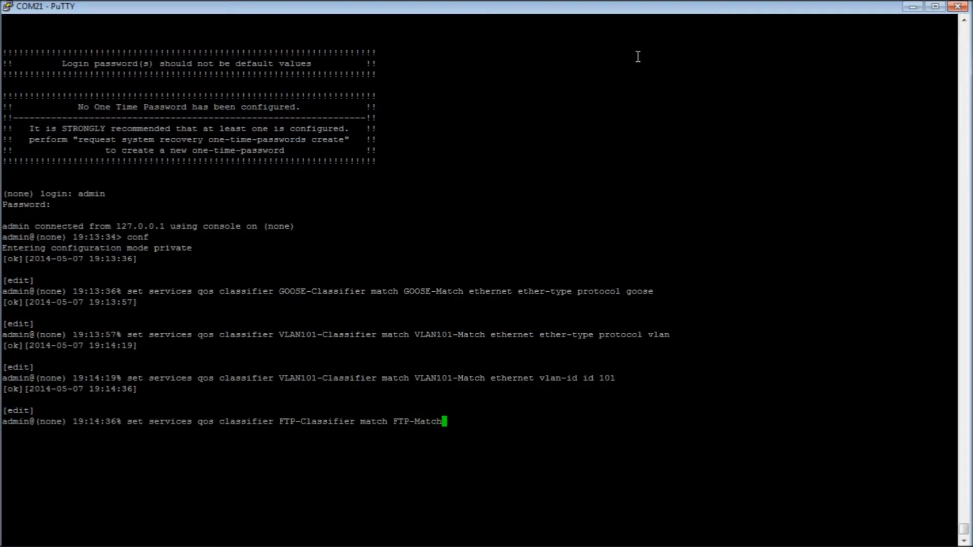
pyautogui.write('ipv4 pro')
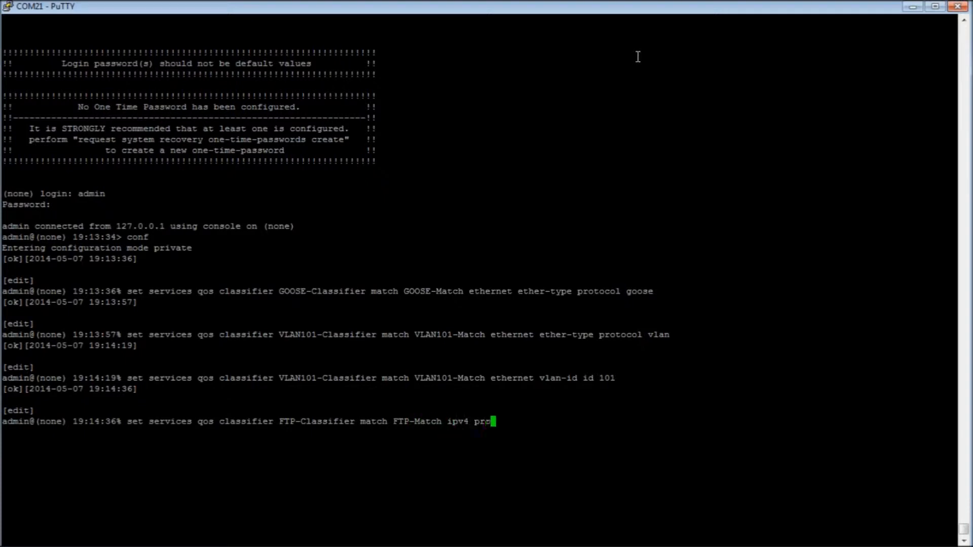
pyautogui.write('tocol')
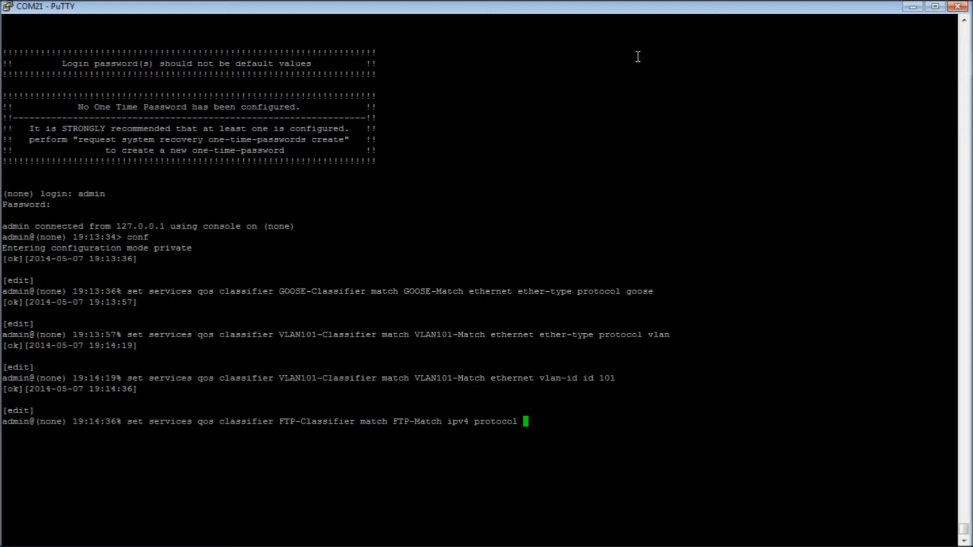
pyautogui.write('assigned-number')
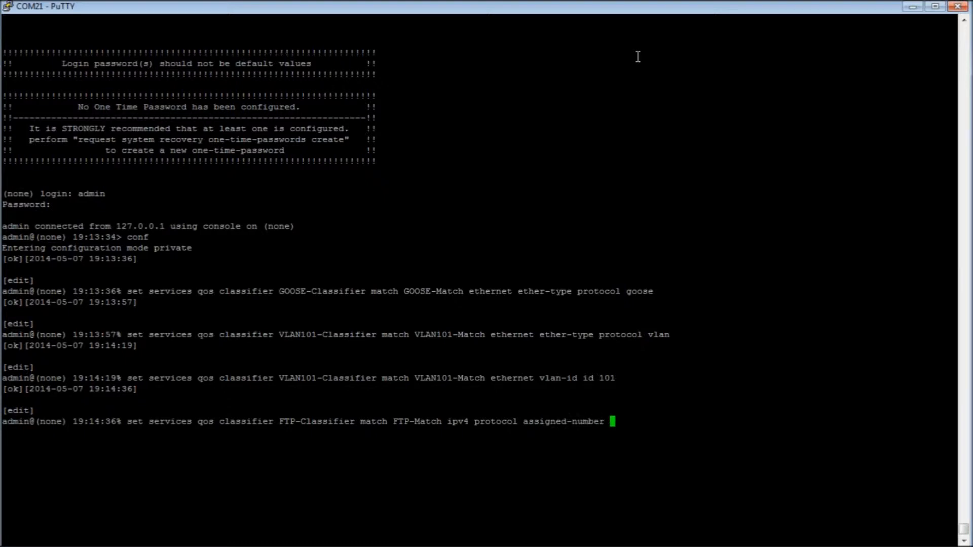
pyautogui.write('tcp')
pyautogui.write('set')
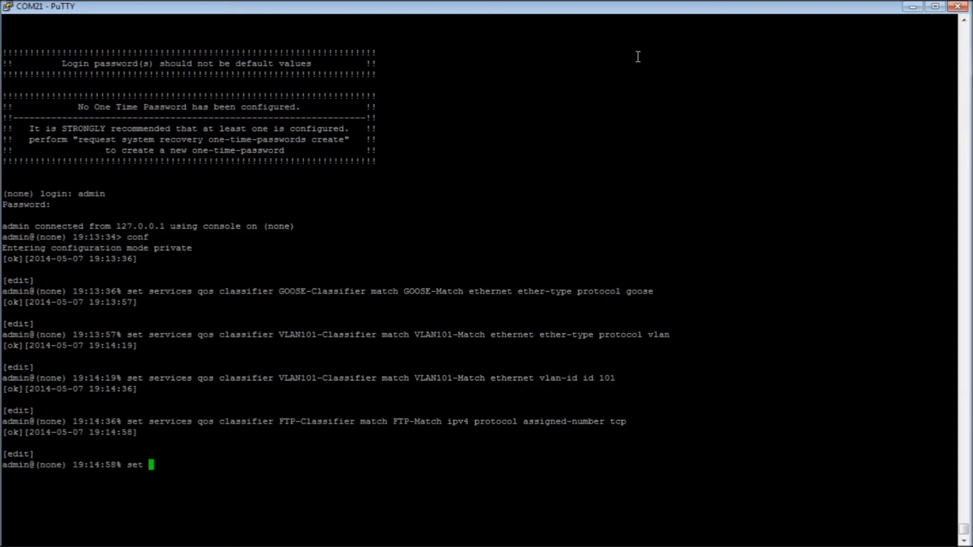
# Add ipv4 destination port services ftp to the FTP-Match rule of FTP-Classifier
pyautogui.write('services qos')
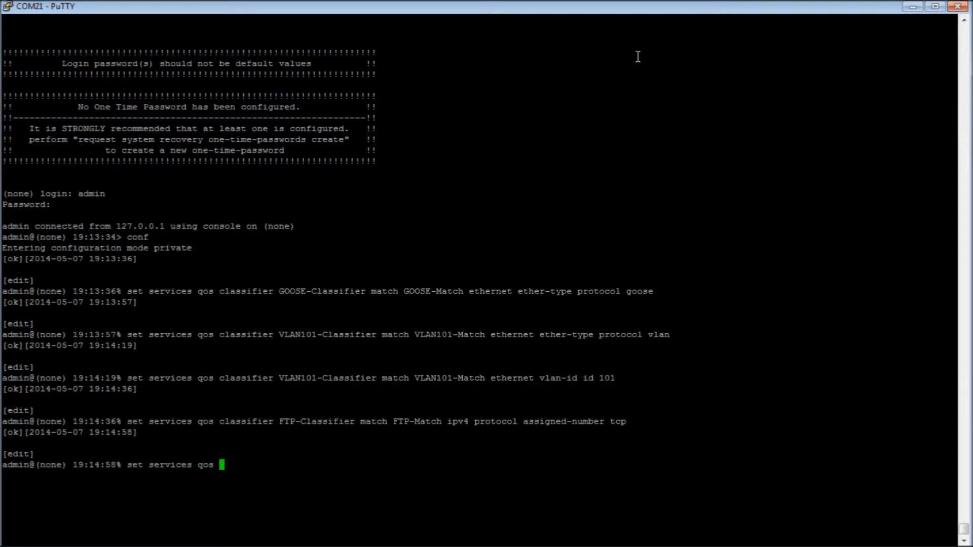
pyautogui.write('classifier FTP-Classifier ma')
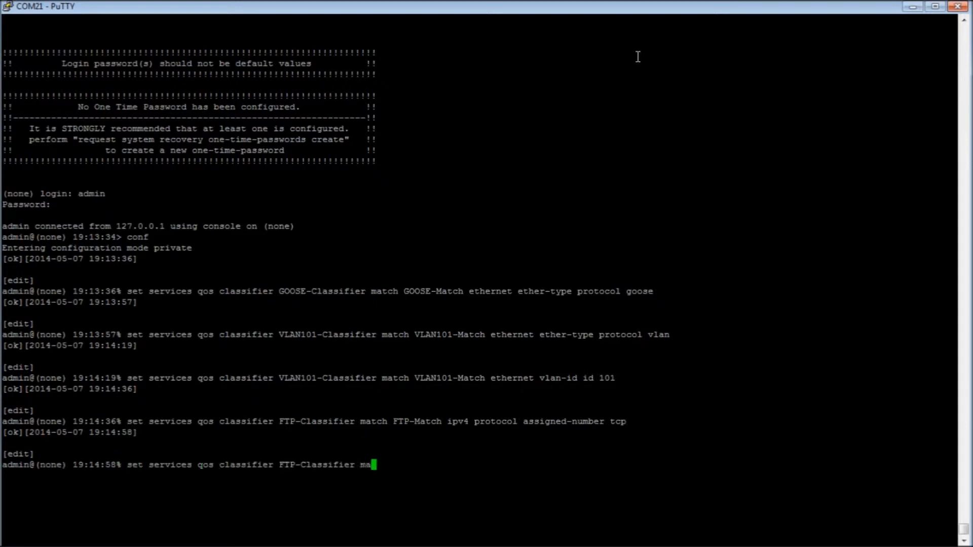
pyautogui.write('tch FTP-Match')
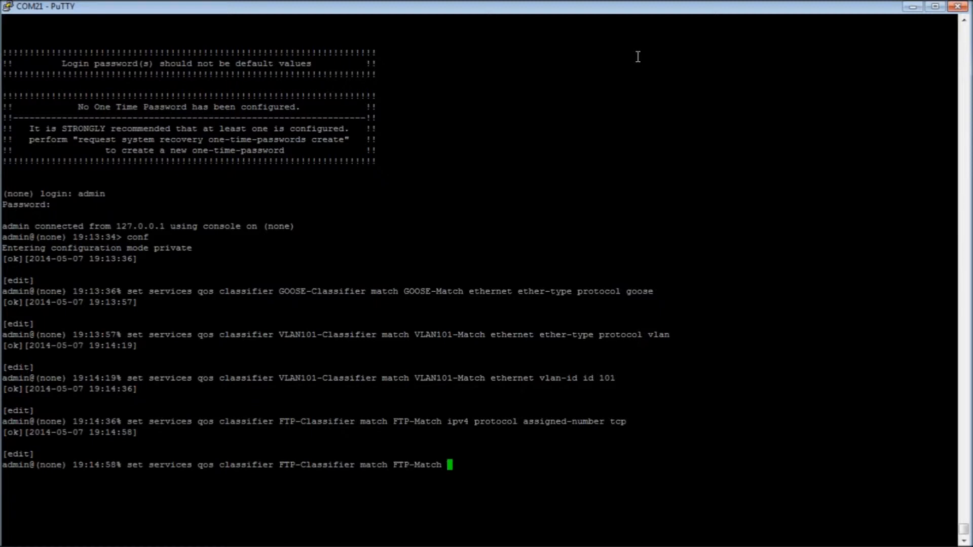
pyautogui.write('ipv4 dst-port')
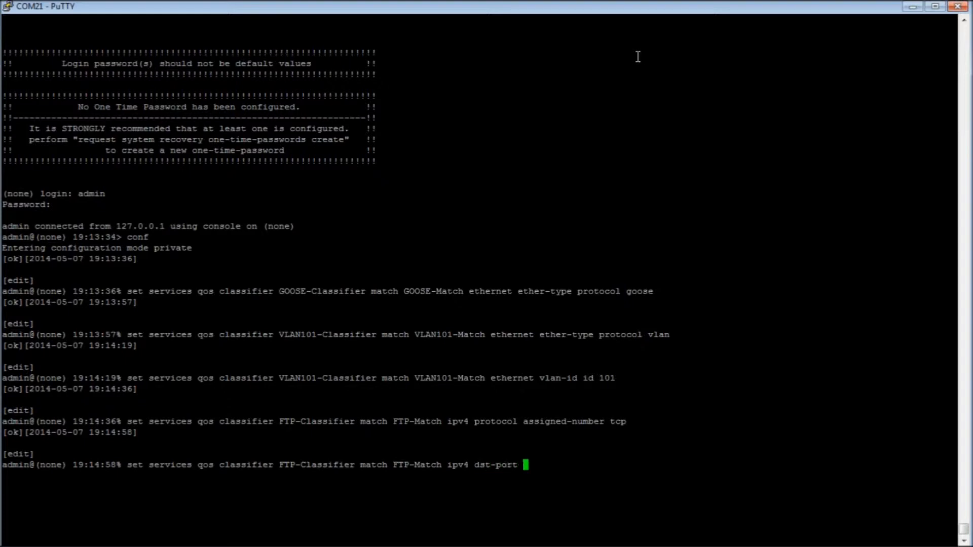
pyautogui.write('services ftp')
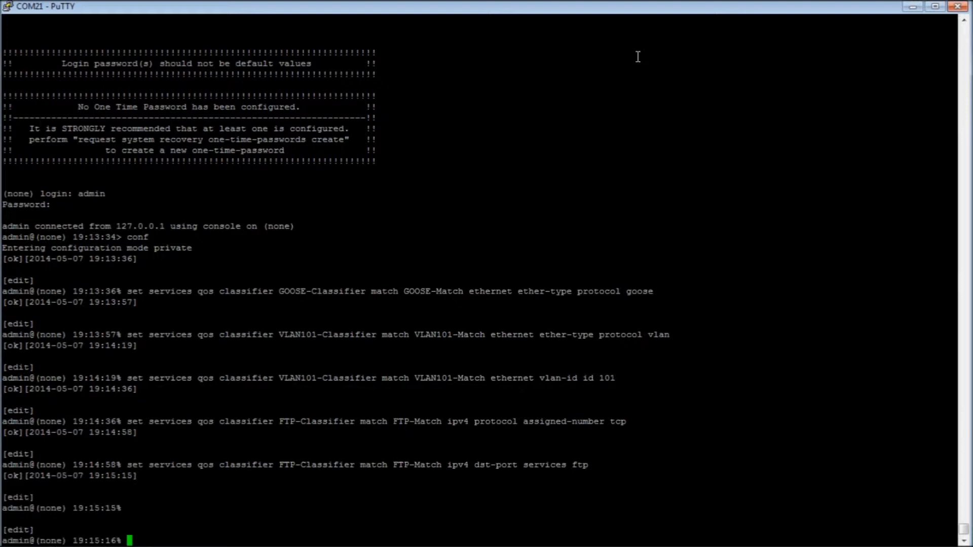
# Give Main-Policy prioritization a default priority of 10
pyautogui.write('set services')
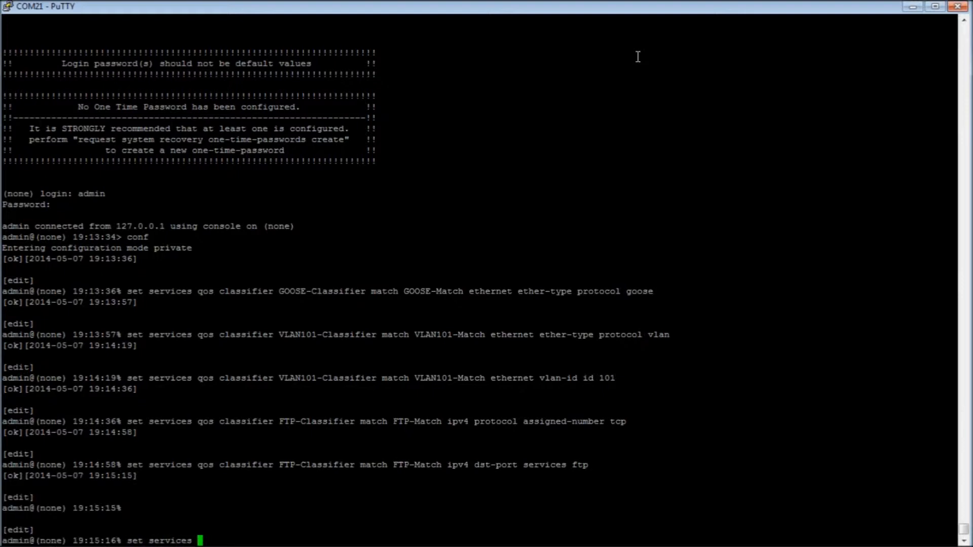
pyautogui.write('qos')
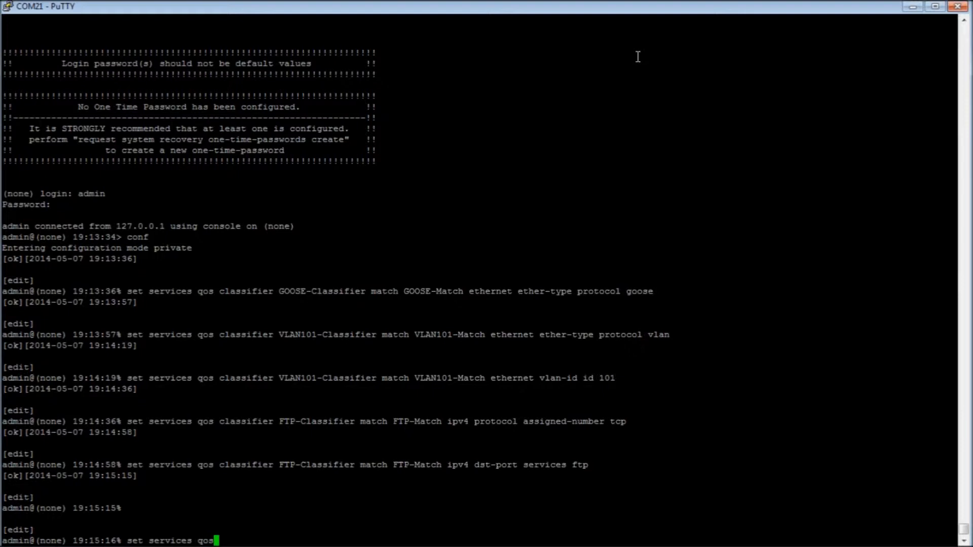
pyautogui.write('policy M')
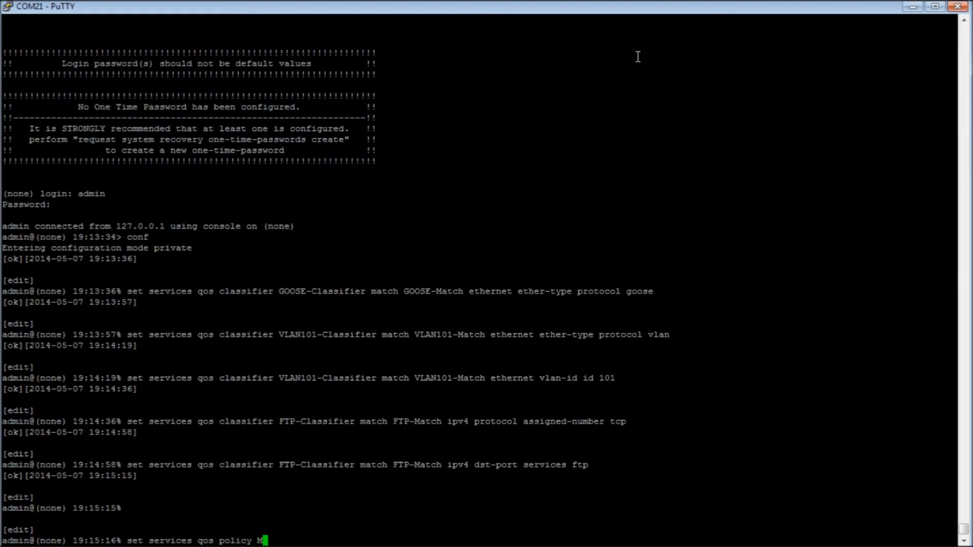
pyautogui.write('ain-Polic')
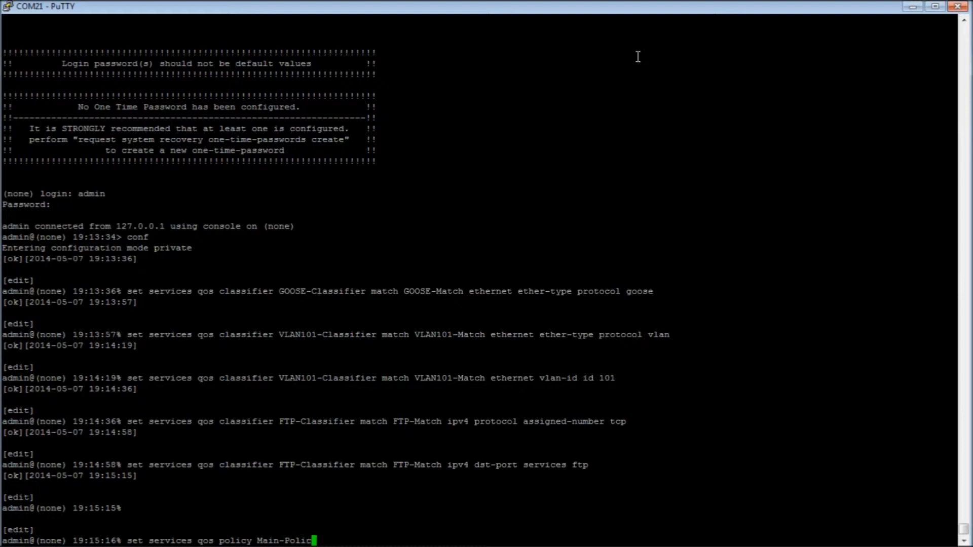
pyautogui.write('y')
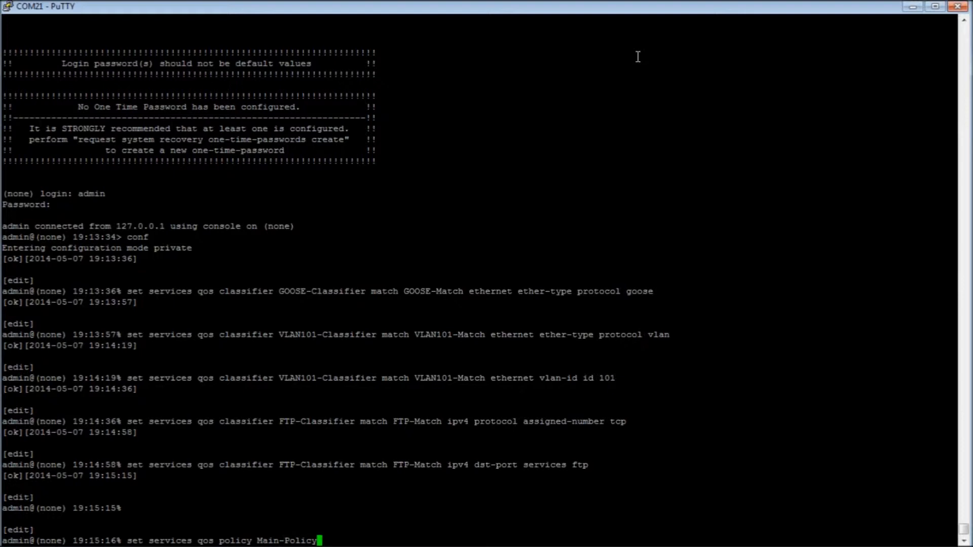
pyautogui.write('prioritization')
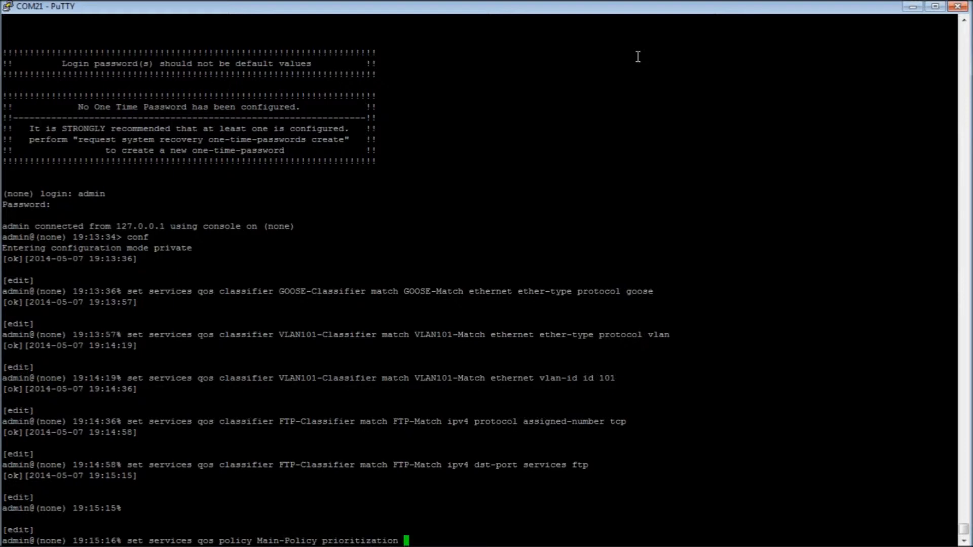
pyautogui.write('default-priority 10')
pyautogui.write('set services qos policy M')
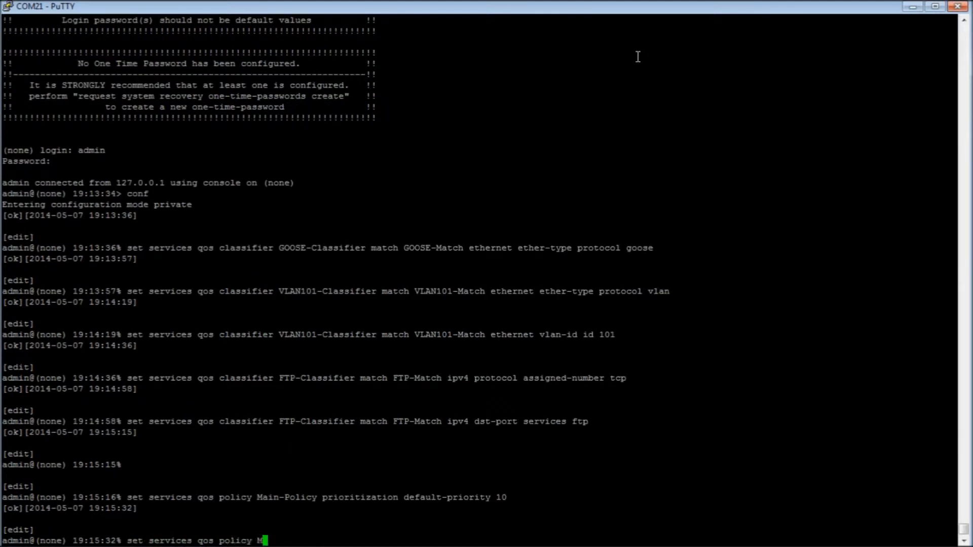
# Add GOOSE-Class with priority 1 tied to GOOSE-Classifier in Main-Policy
pyautogui.write('ain-Policy prioritization')
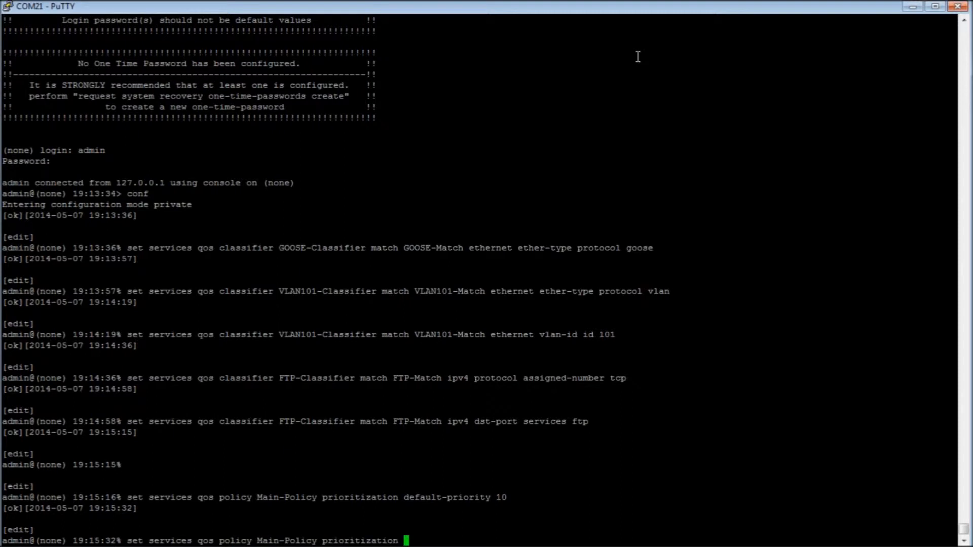
pyautogui.write('class GOOSE')
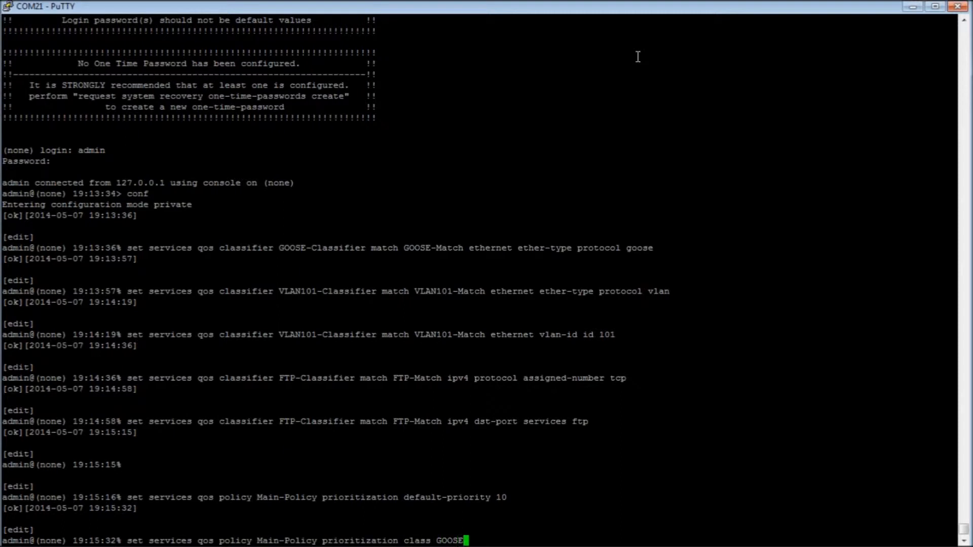
pyautogui.write('-Class priority 1 classifier GOOSE-Classifier')
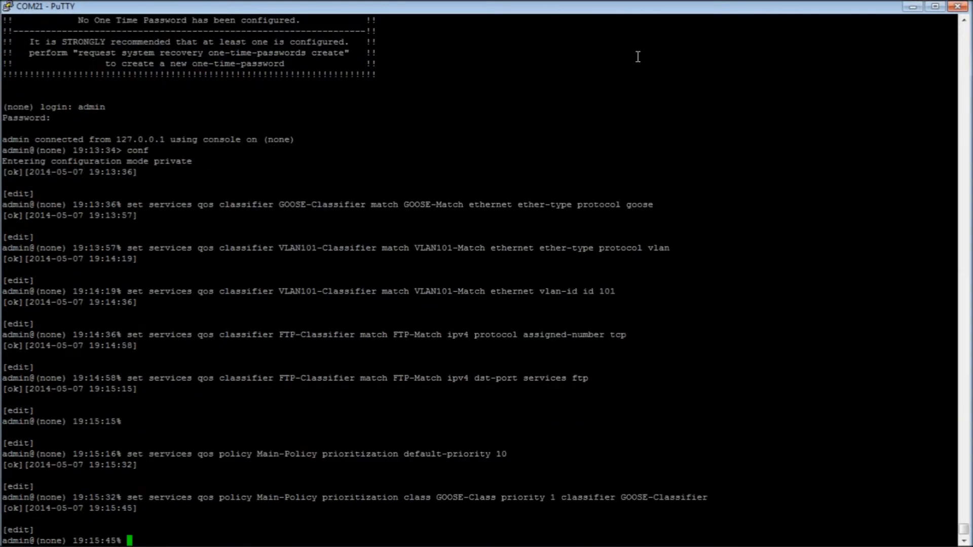
# Add VLAN101-Class with priority 2 tied to VLAN101-Classifier in Main-Policy
pyautogui.write('set')
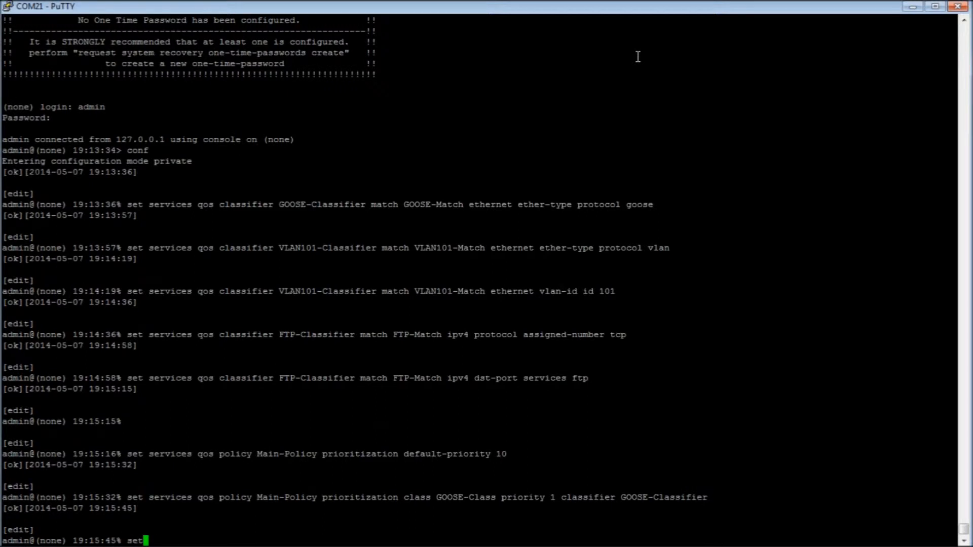
pyautogui.write('services')
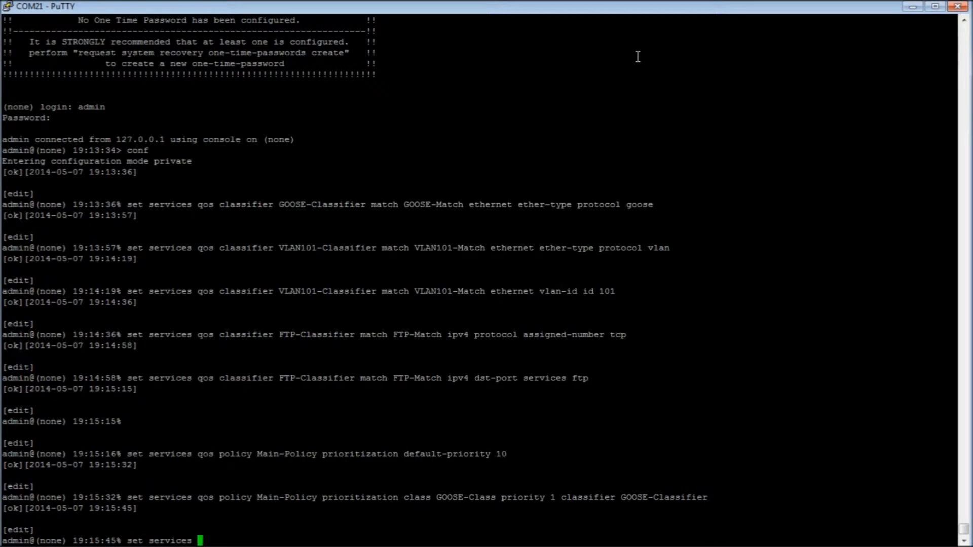
pyautogui.write('qos')
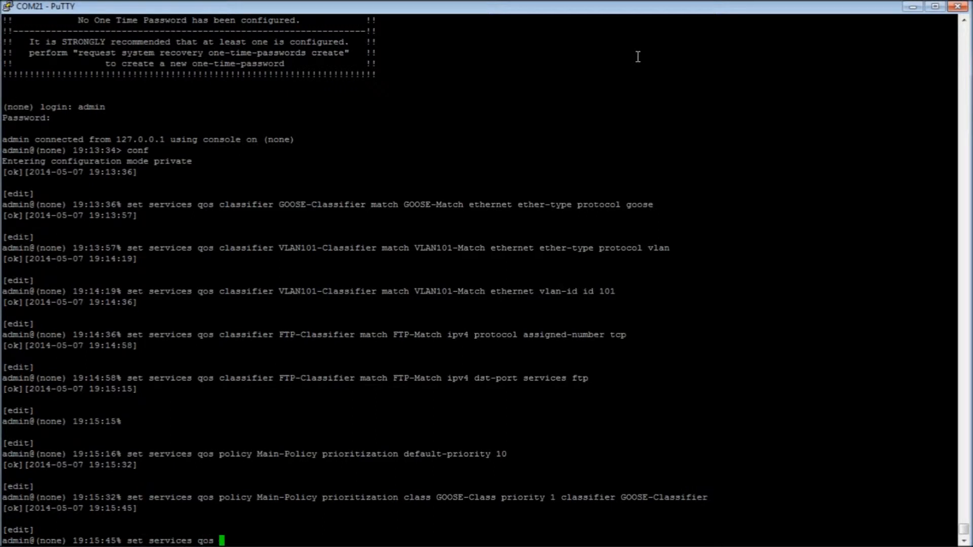
pyautogui.write('policy Main-Policy prioritization class')
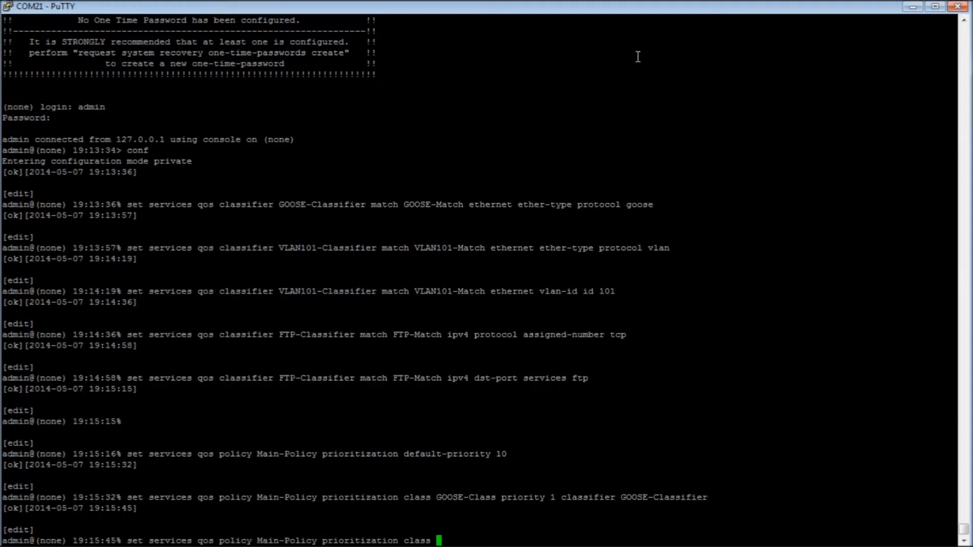
pyautogui.write('VLAN101-')
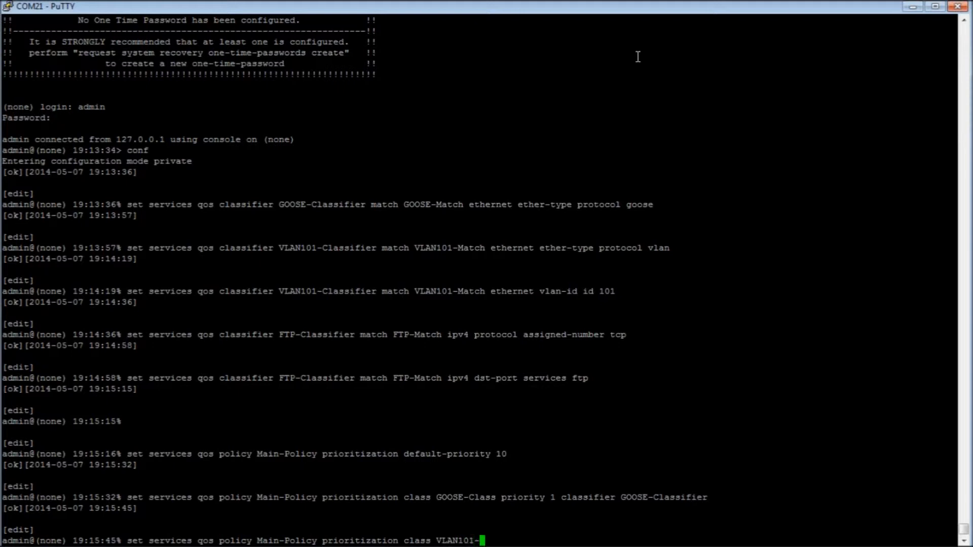
pyautogui.write('Class pr')
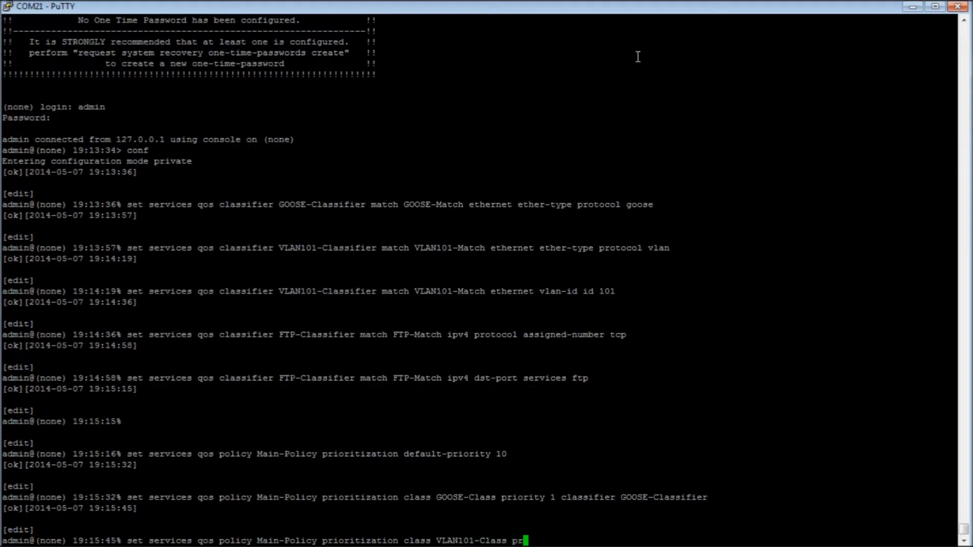
pyautogui.write('priority 2 classifier VLAN101-Classifier')
pyautogui.write('set services qos p')
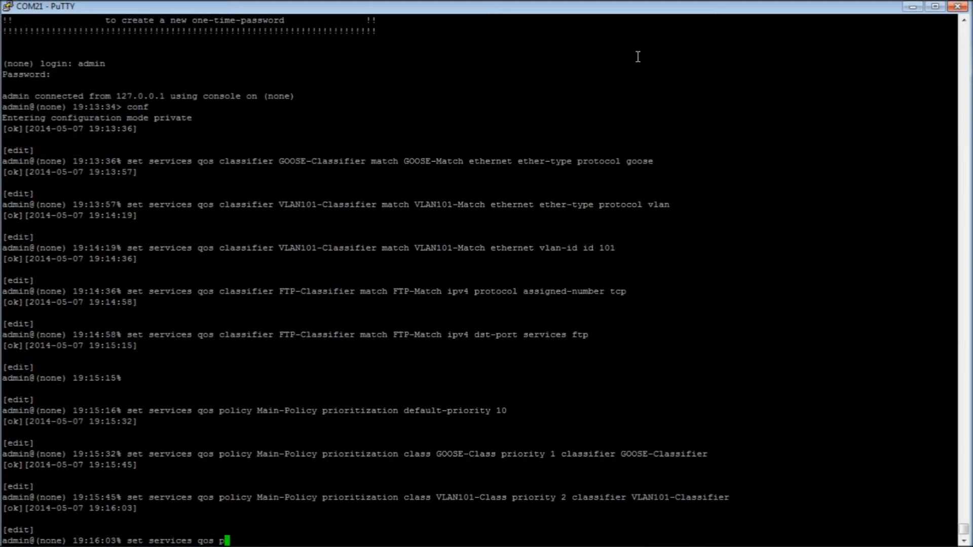
# Add FTP-Class with priority 15 tied to FTP-Classifier in Main-Policy
pyautogui.write('olicy Main-Policy prioritization class FTP-C')
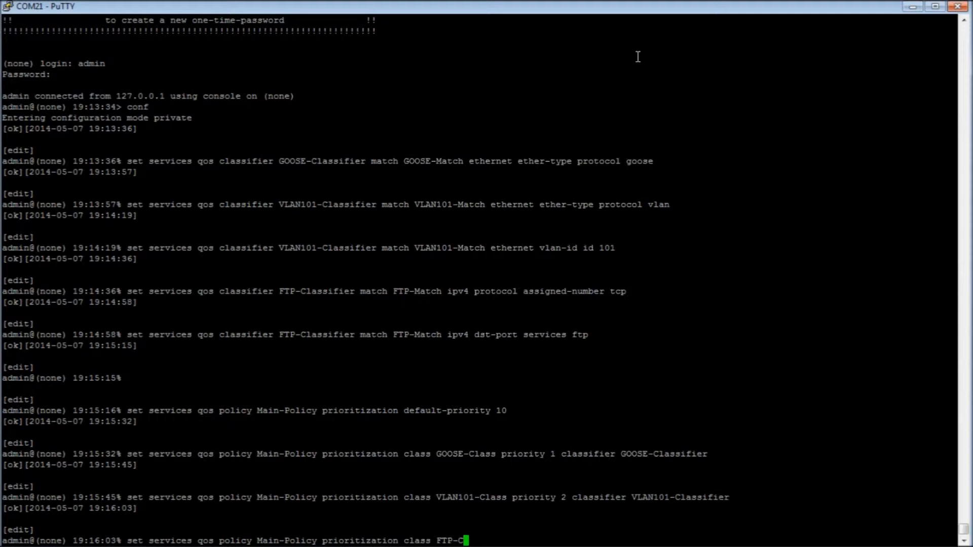
pyautogui.write('lass priority 15')
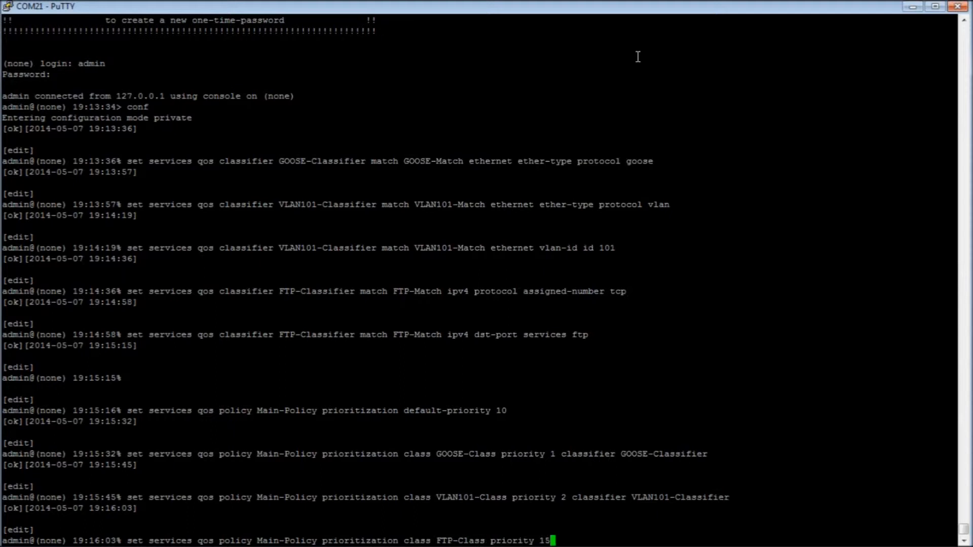
pyautogui.write('classifier FTP-Classifier')
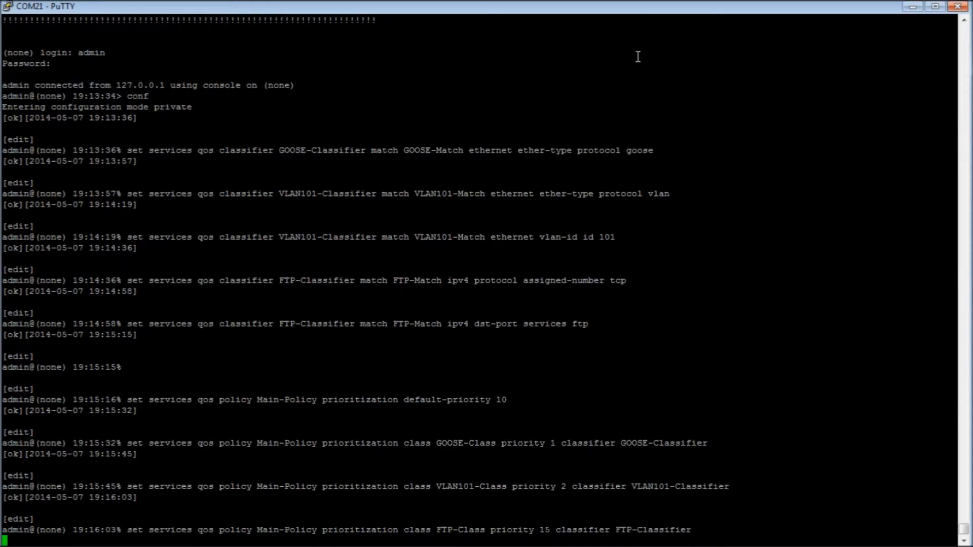
# Enable QoS with 'set services qos enabled true'
pyautogui.write('set')
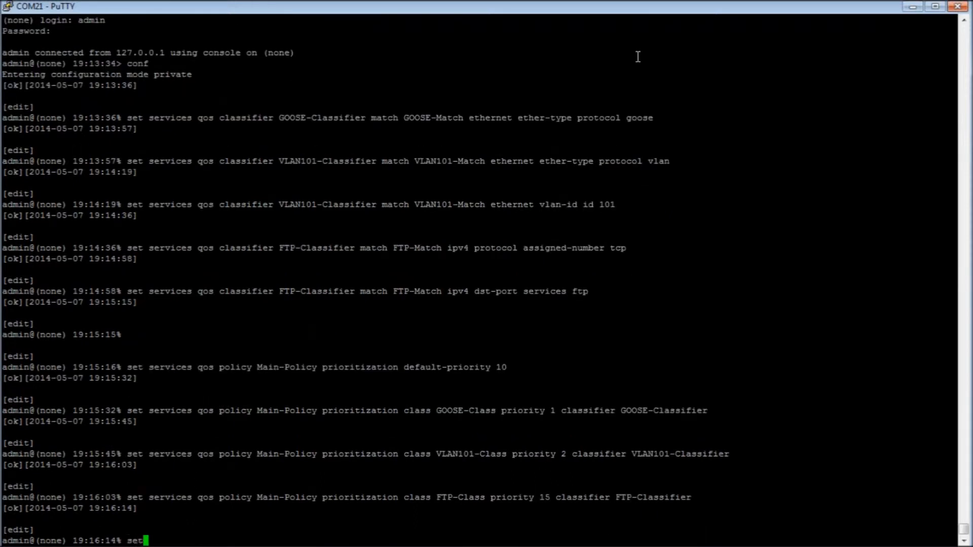
pyautogui.write('services qos e')
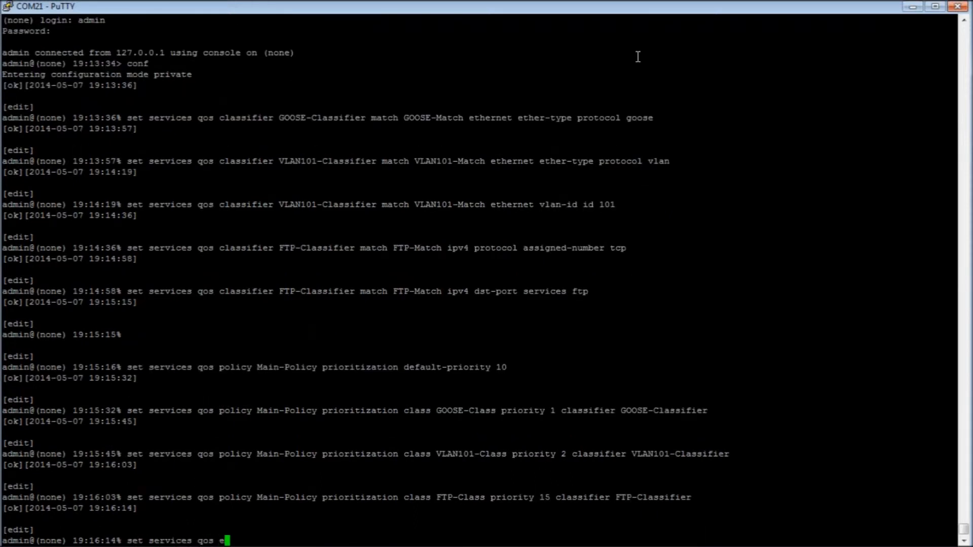
pyautogui.write('nabled true')
pyautogui.write('set interfaces interface NxRadio')
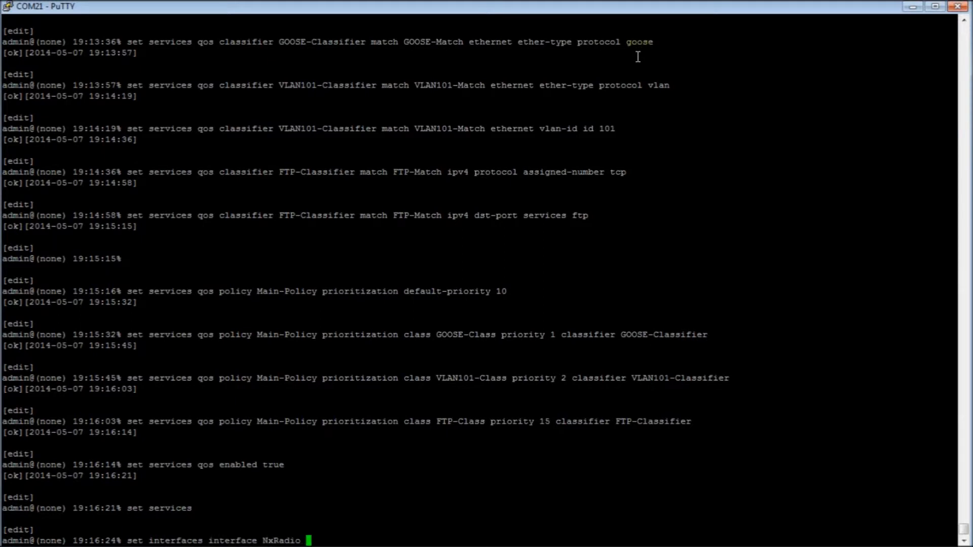
# Apply Main-Policy as NxRadio's output QoS policy and commit the changes
pyautogui.write('qos output Main-Policy')
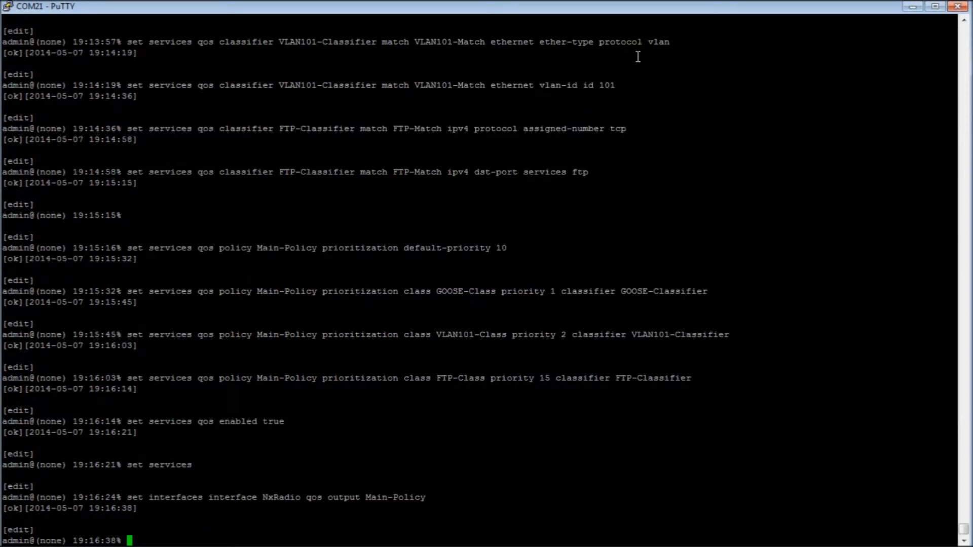
pyautogui.write('co')
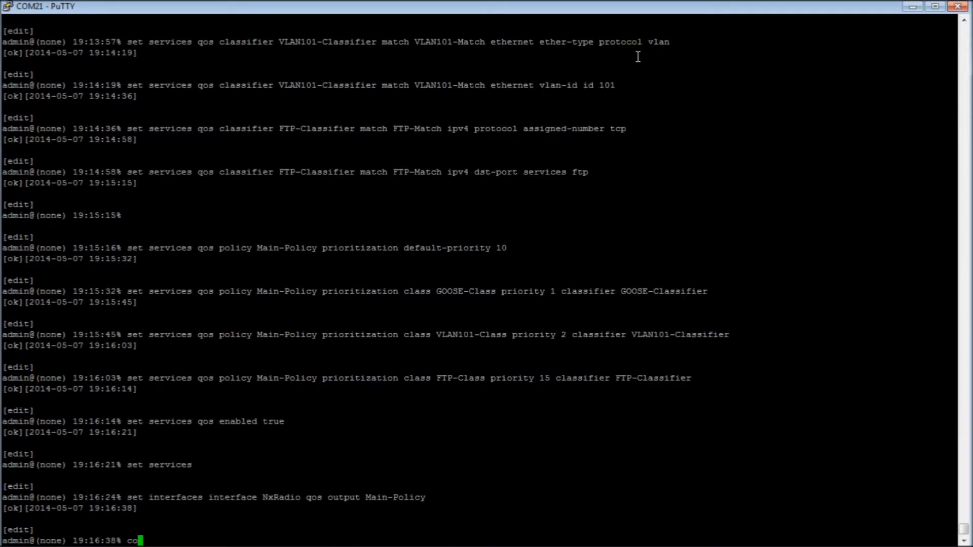
pyautogui.write('mmit')
pyautogui.write('set services')
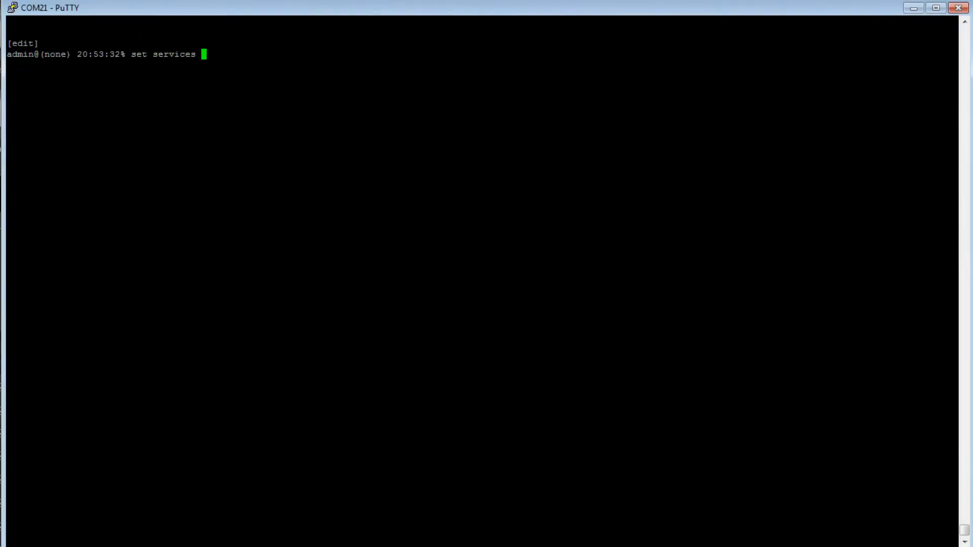
# Give FTP-Classifier metric 5, commit, and display the configuration with 'show services qos'
pyautogui.write('qos classifier')
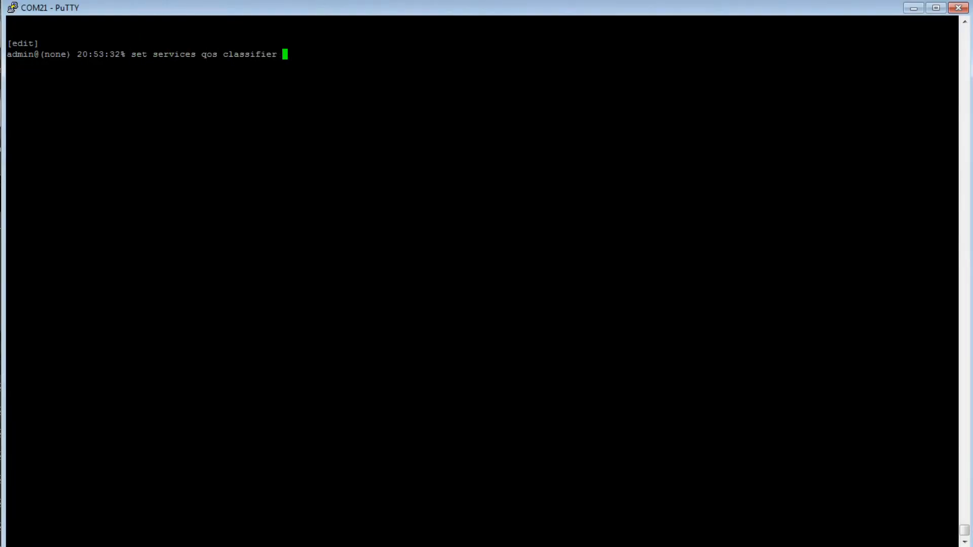
pyautogui.write('FTP-Classifier')
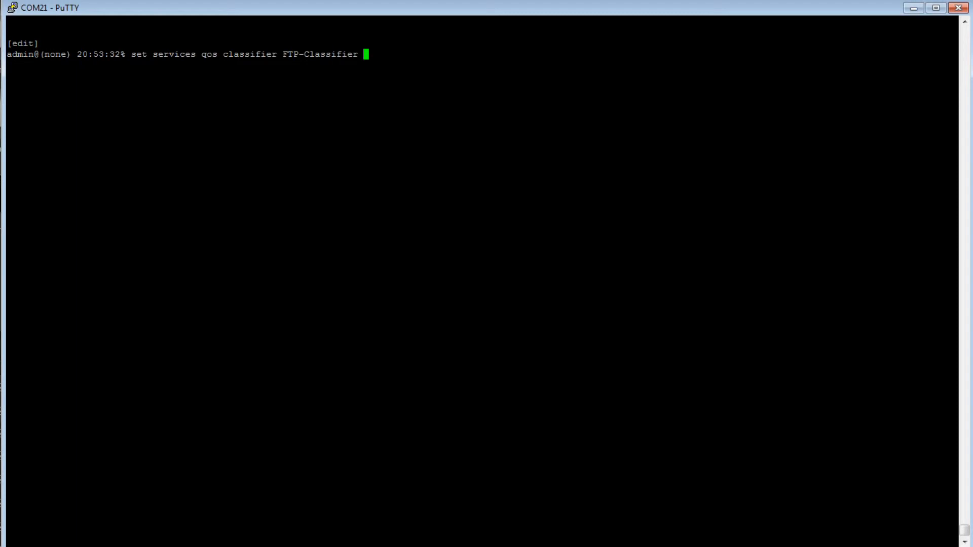
pyautogui.write('metric')
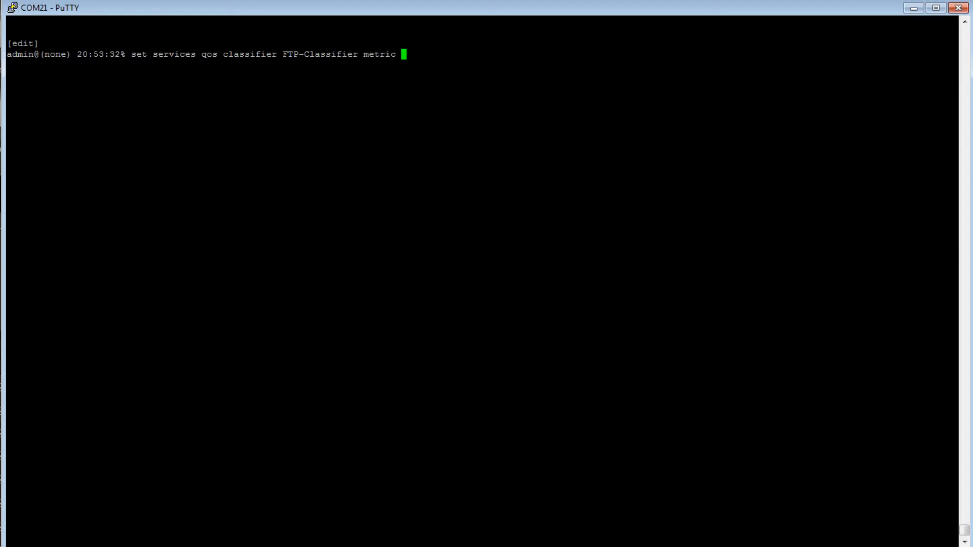
pyautogui.write('5')
pyautogui.write('commit')
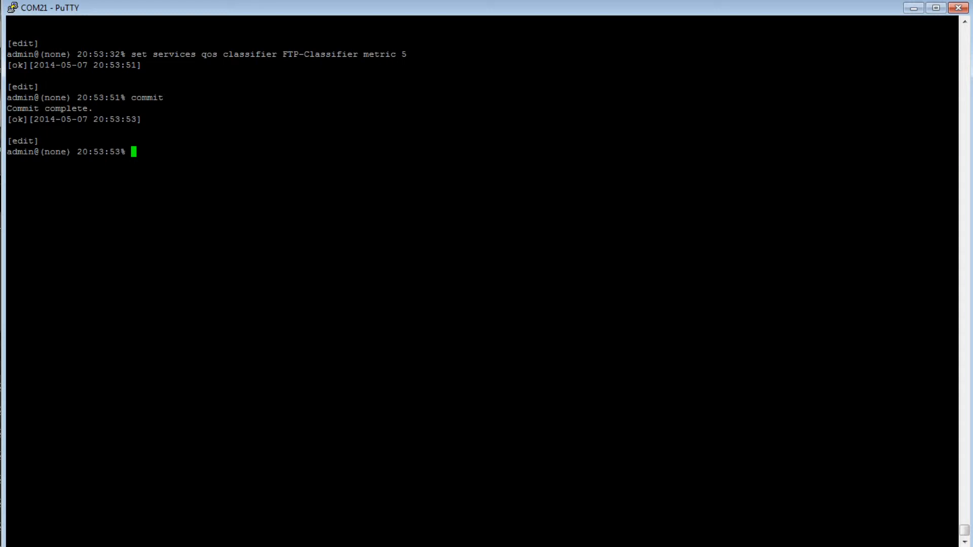
pyautogui.write('show services qos')
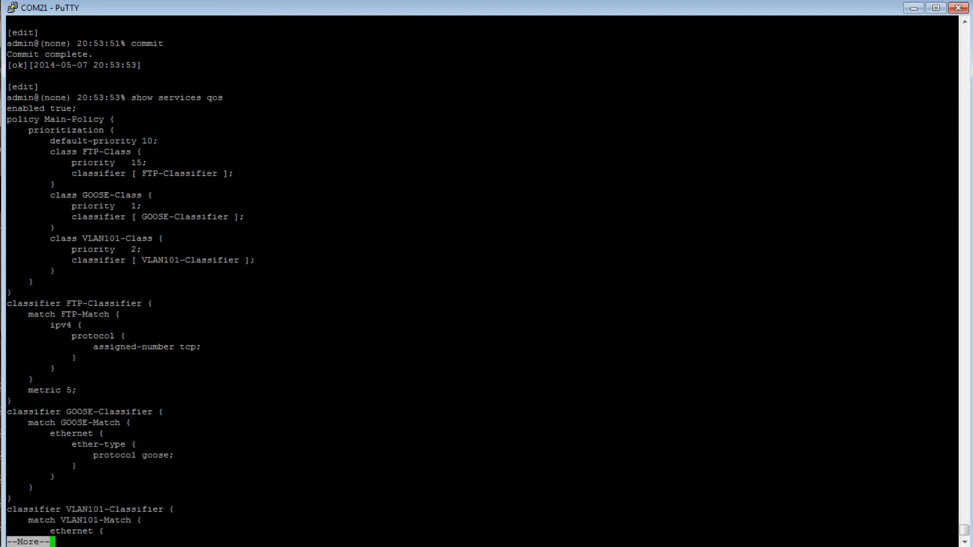
# Page through the rest of the QoS configuration listing at --More--
pyautogui.press('space')
pyautogui.write('set services qos')
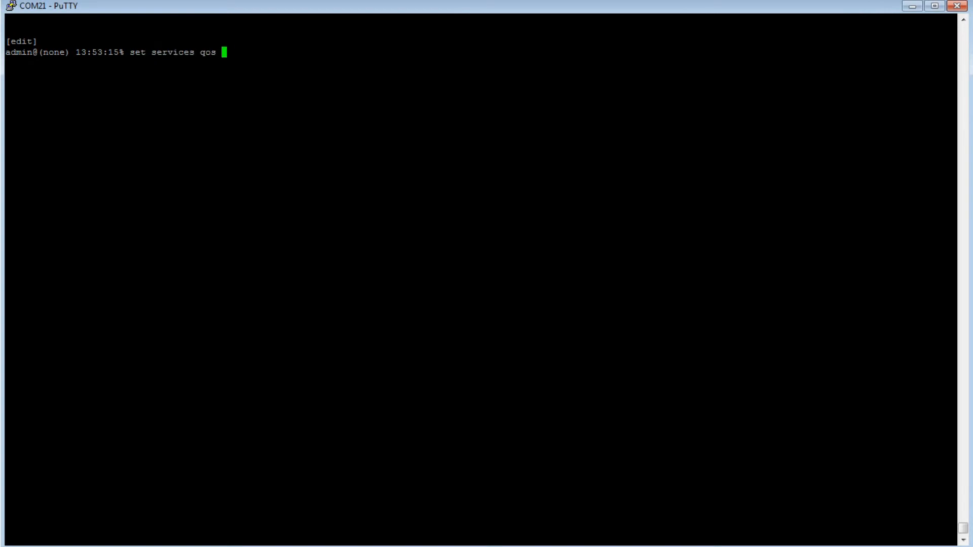
# Define Fairness-Policy with sfq fairness
pyautogui.write('policy F')
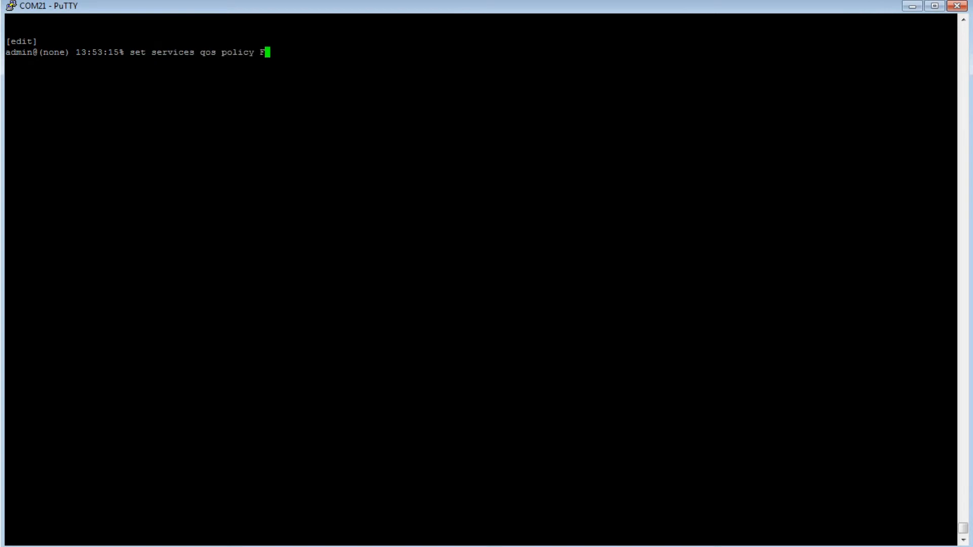
pyautogui.write('airness-')
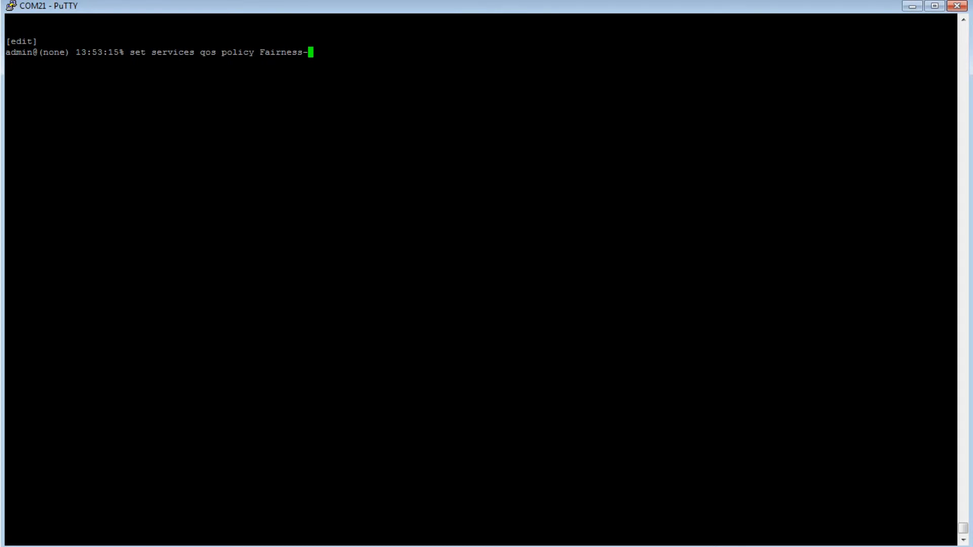
pyautogui.write('Policy')
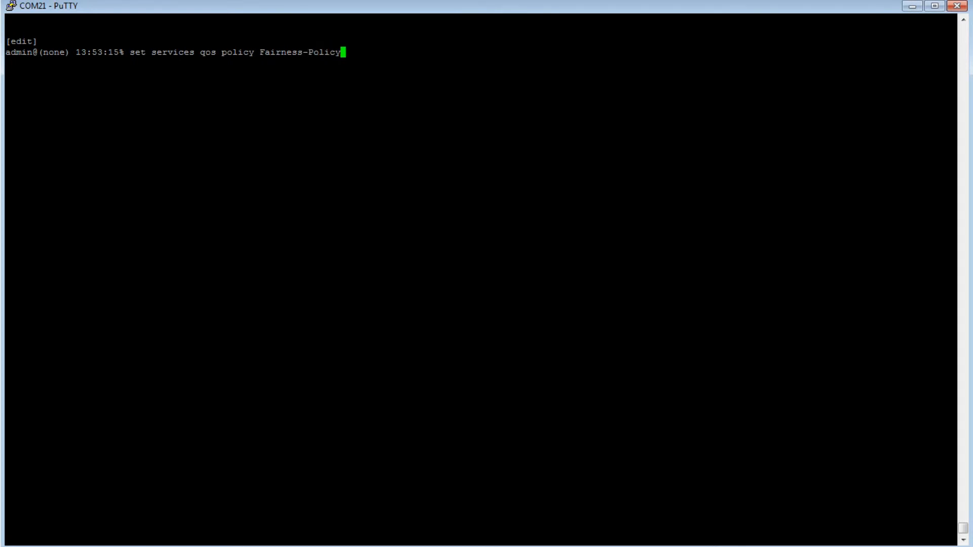
pyautogui.write('fairness sfq')
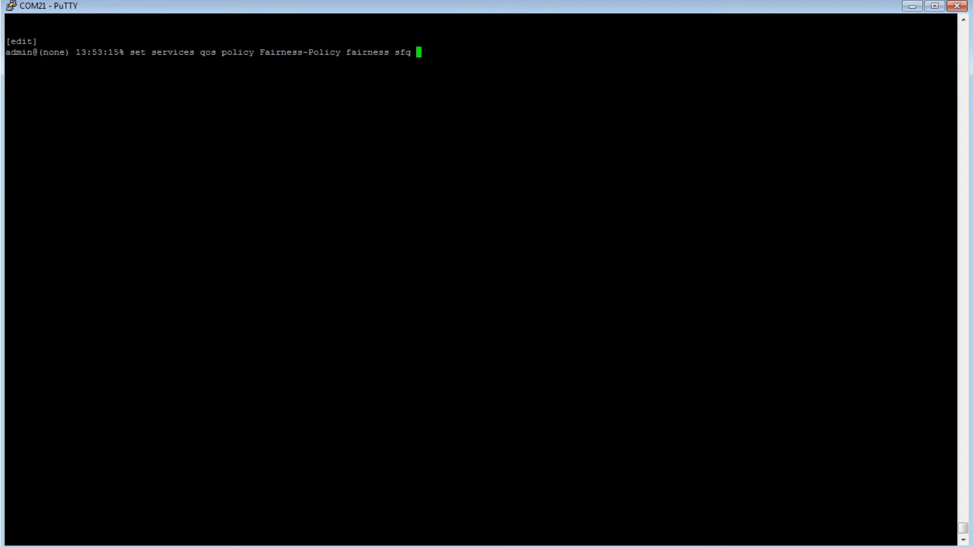
# Add Fairness-Class priority 10 with next-policy Fairness-Policy to Main-Policy and commit
pyautogui.write('set ser')
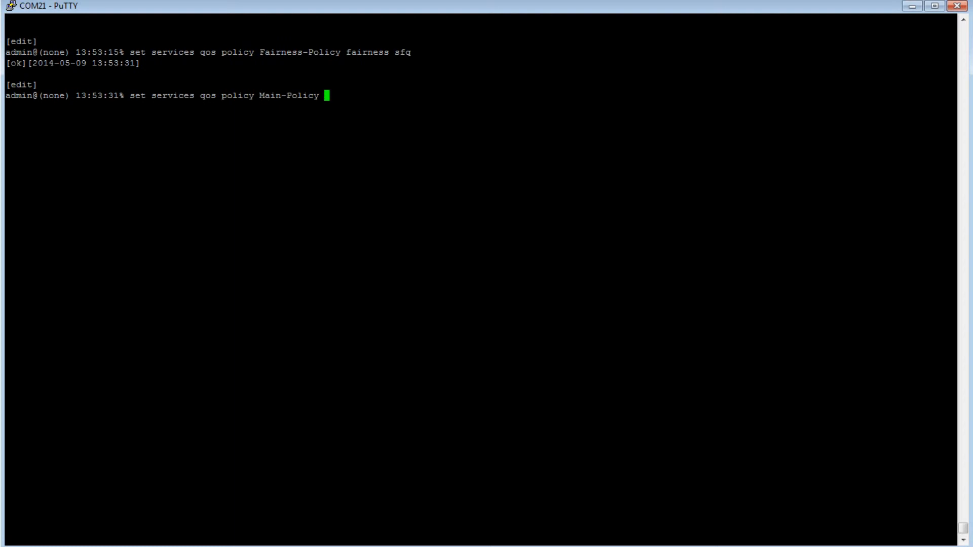
pyautogui.write('prioritization c')
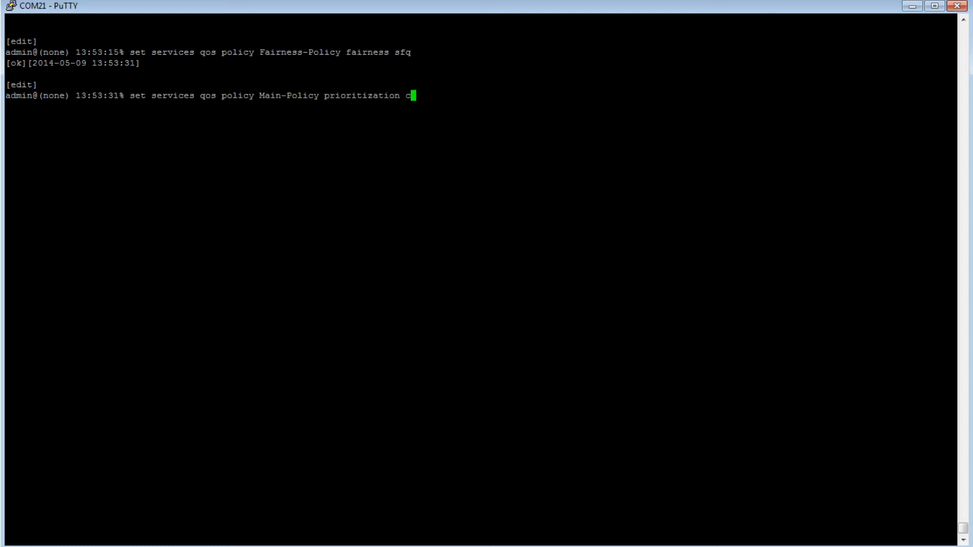
pyautogui.write('lass Fair')
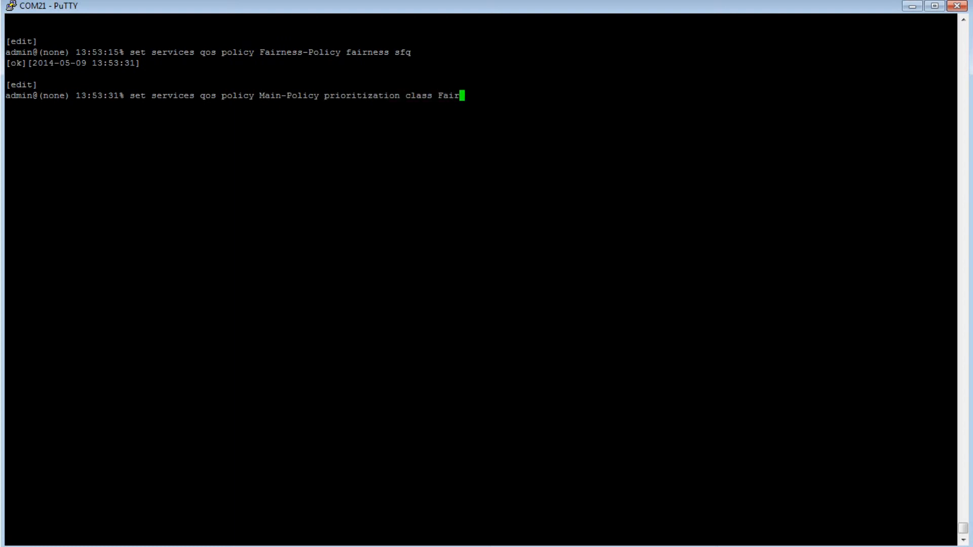
pyautogui.write('ness-Cl')
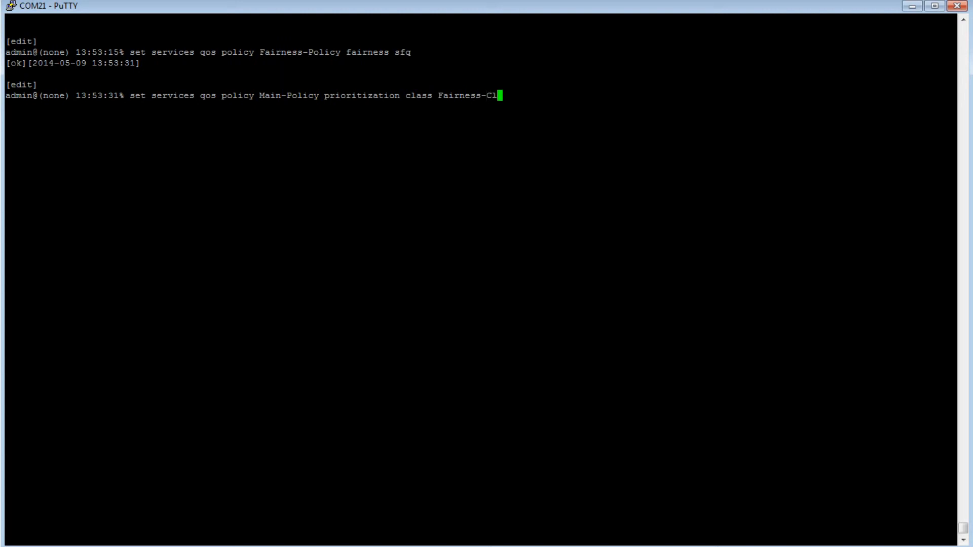
pyautogui.write('ass')
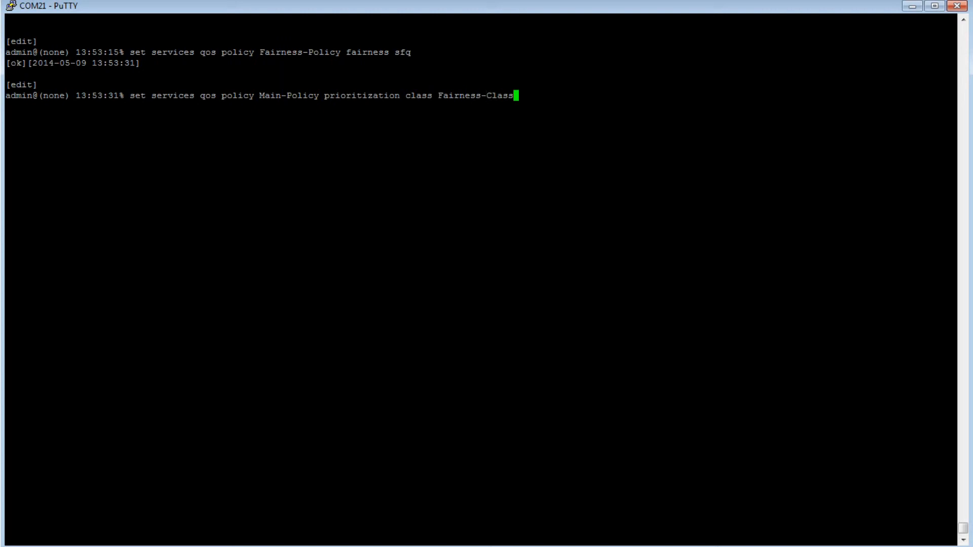
pyautogui.write('priority 10')
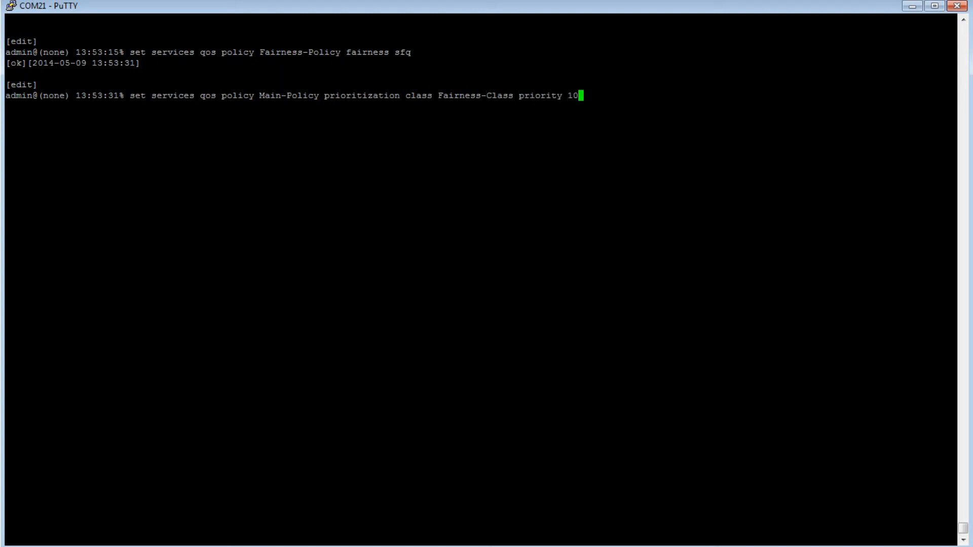
pyautogui.write('next-policy')
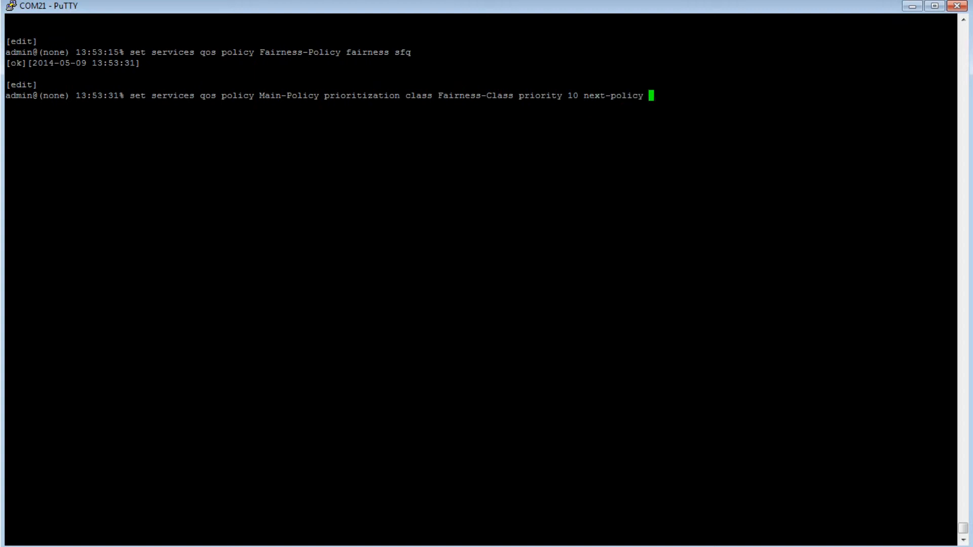
pyautogui.write('Fairness-Policy')
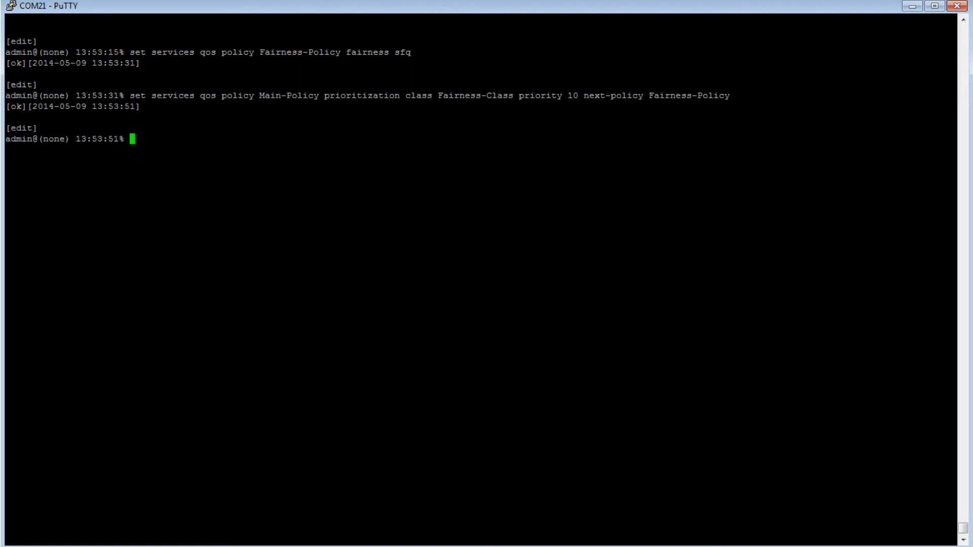
pyautogui.write('commit')
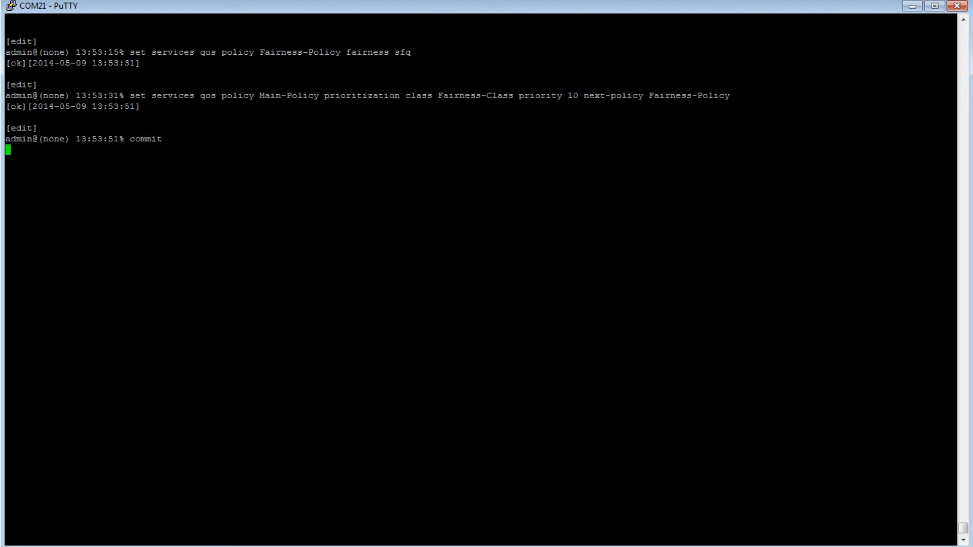